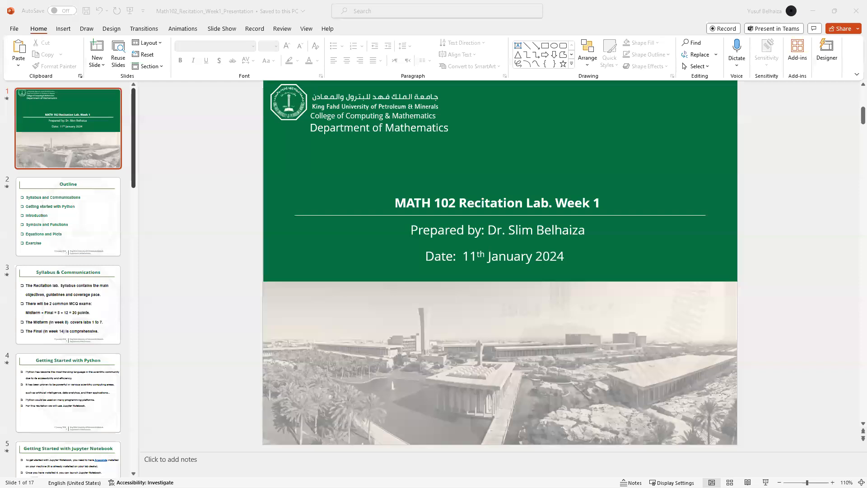
mouse_move(225, 379)
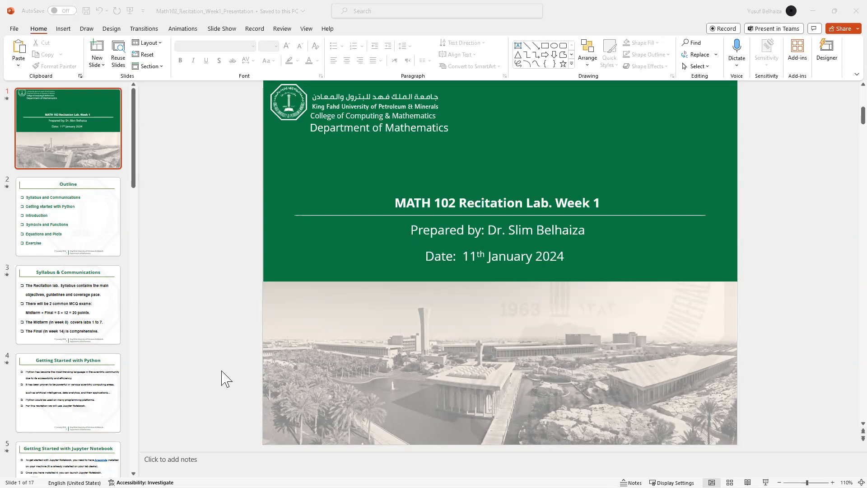
mouse_move(98, 211)
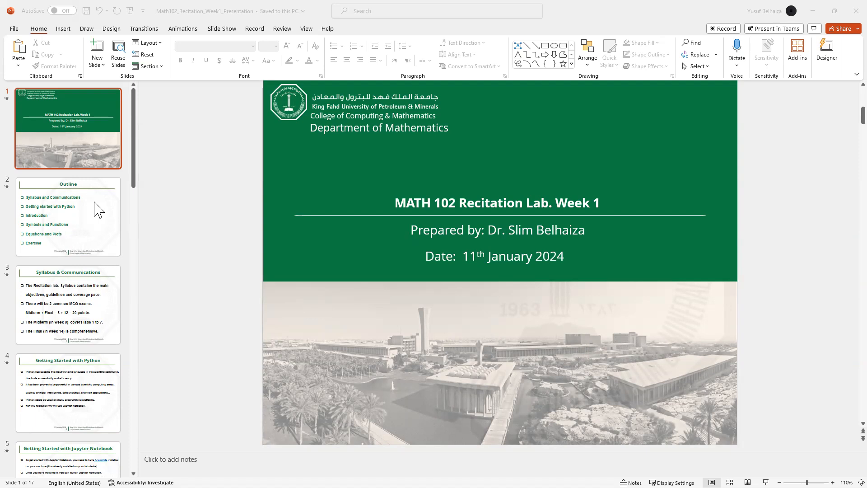
Step: Show the Outline slide listing six topics, from Syllabus and Communications to Exercise
left_click(68, 215)
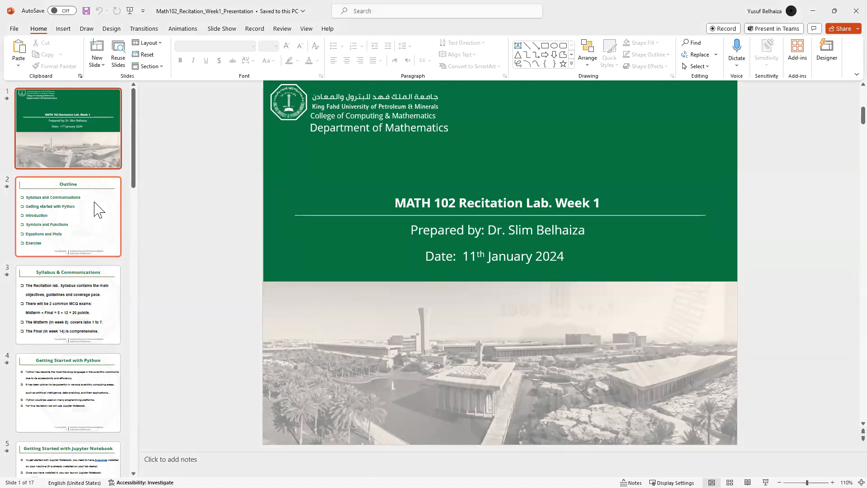
left_click(68, 217)
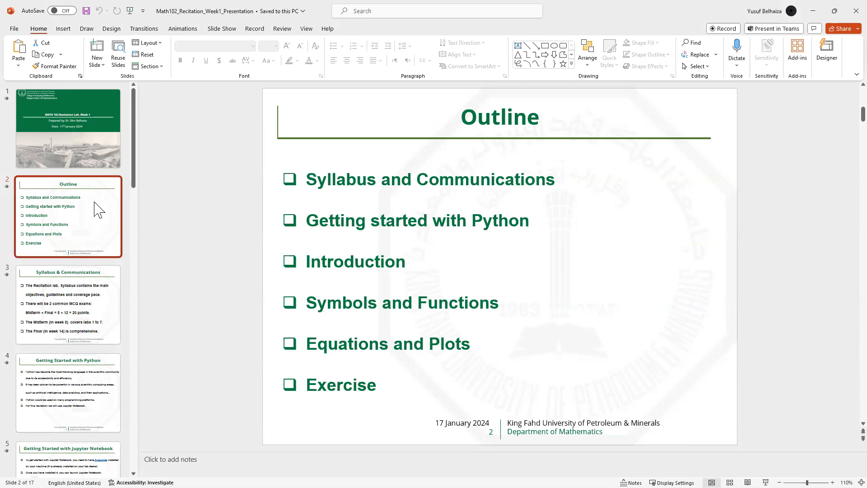
left_click(67, 304)
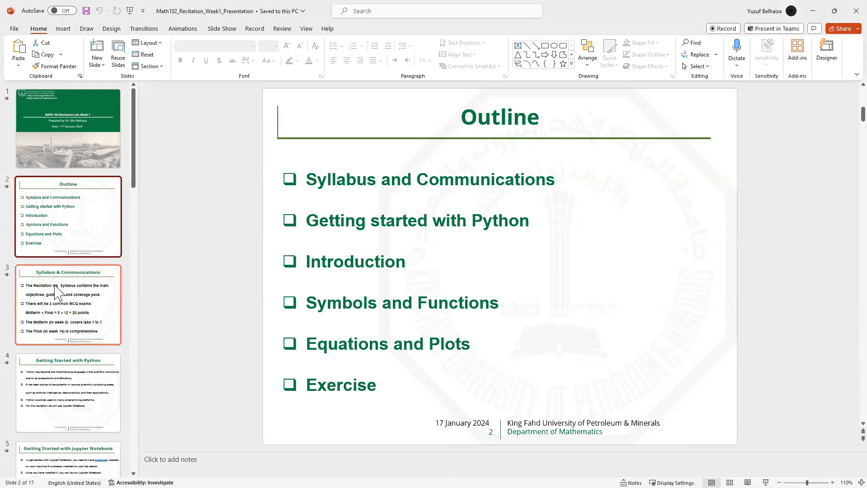
Step: Show slide 3, covering the syllabus and the two MCQ exams with their weeks
left_click(68, 304)
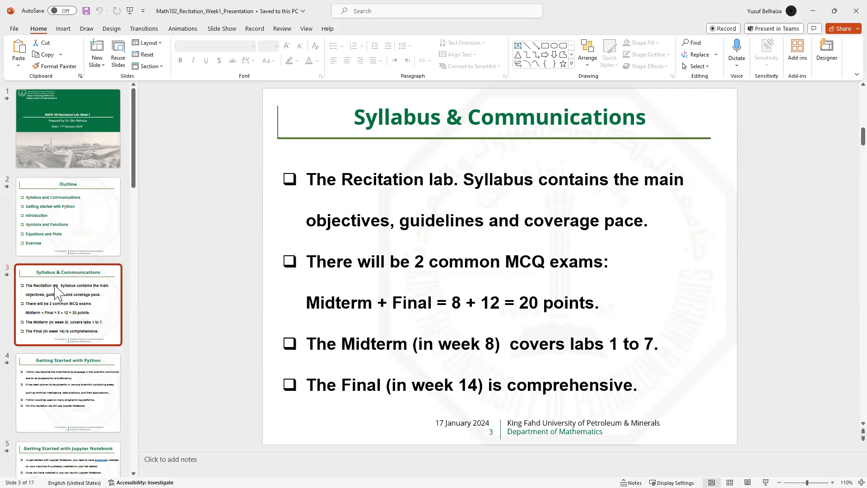
Step: Show slide 4, introducing Python and Jupyter Notebook
left_click(68, 392)
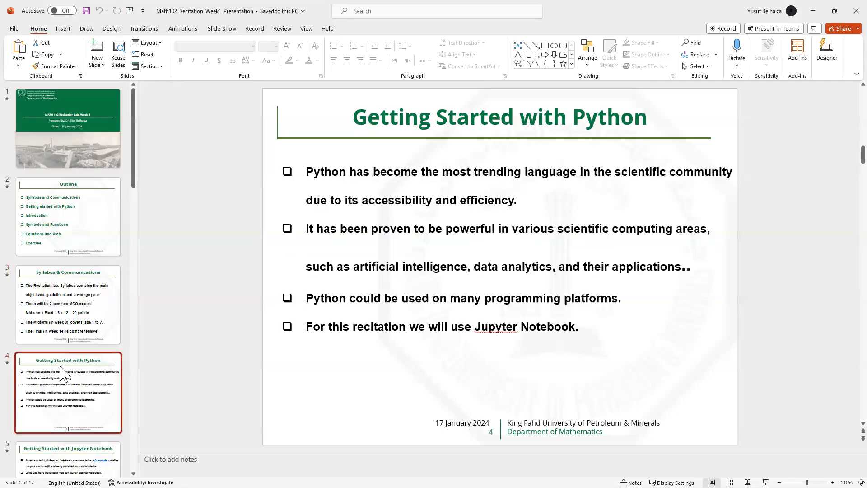
mouse_move(190, 347)
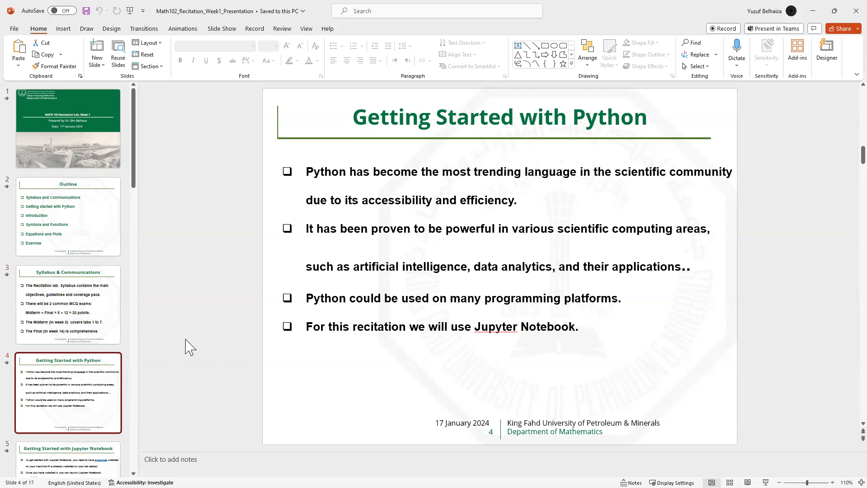
mouse_move(57, 444)
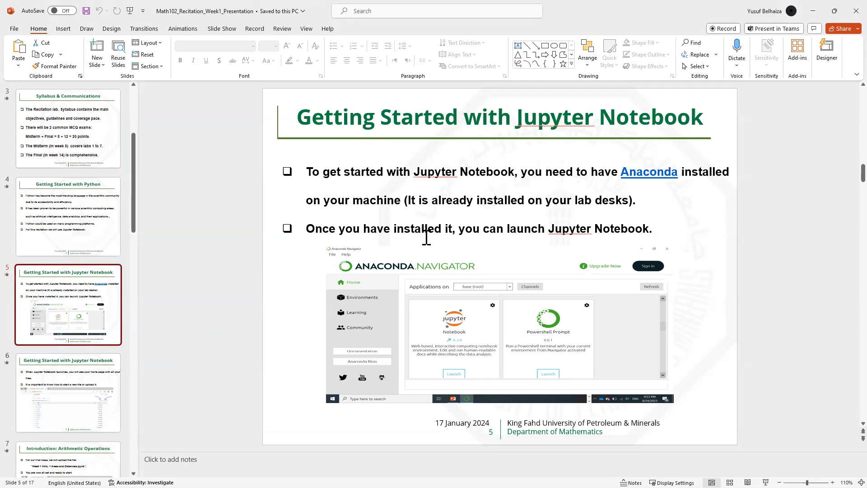
mouse_move(504, 208)
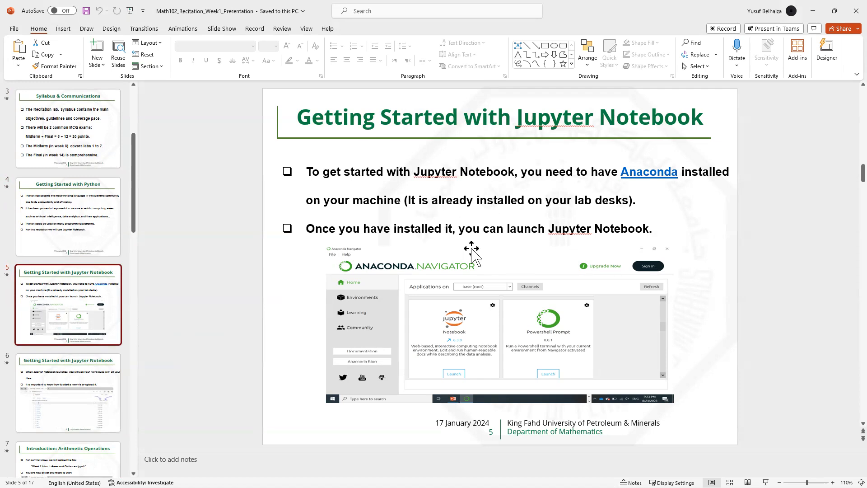
mouse_move(441, 285)
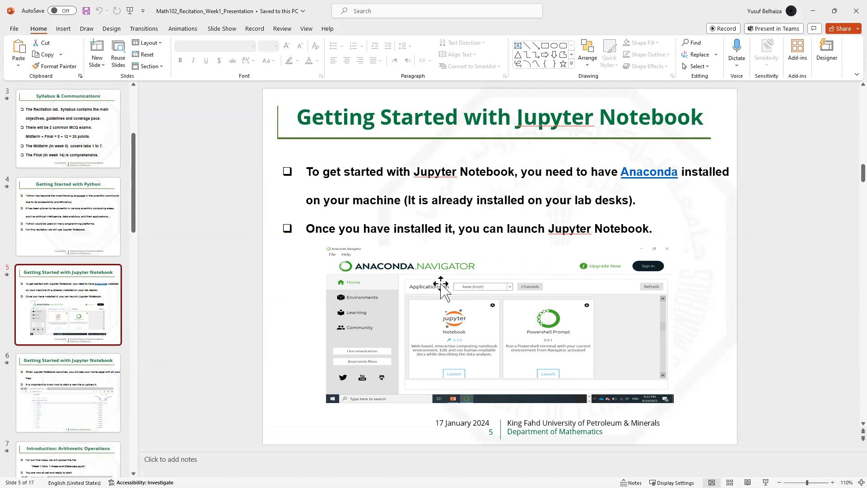
mouse_move(415, 356)
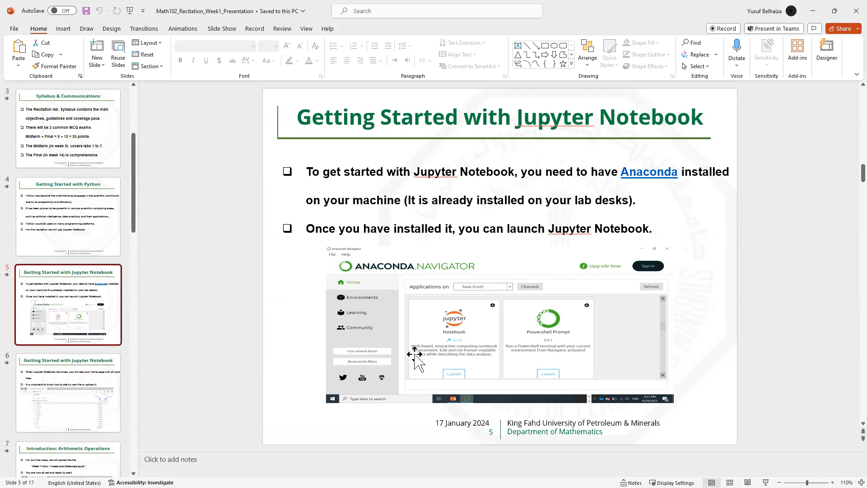
mouse_move(92, 319)
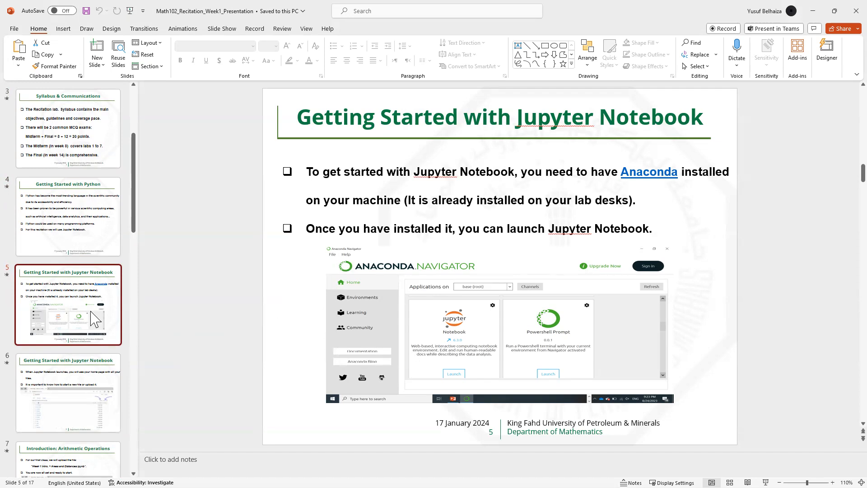
Step: Advance to slide 6 about the Jupyter home page and starting or uploading files
left_click(68, 393)
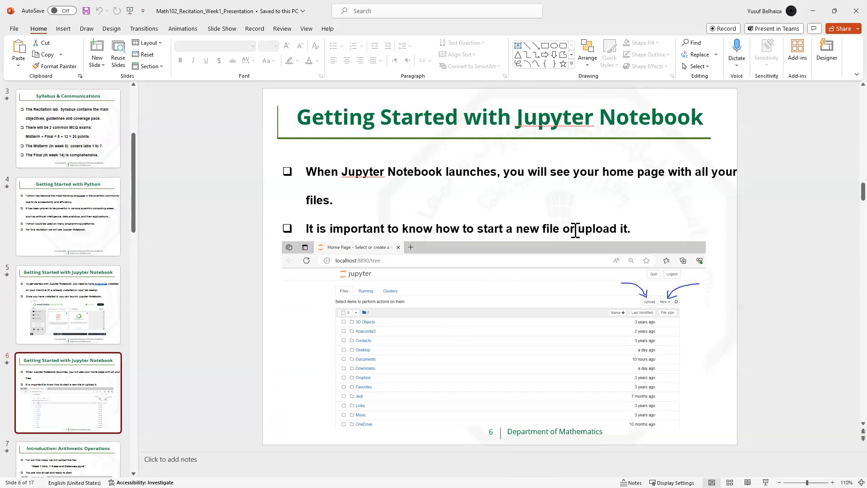
mouse_move(627, 192)
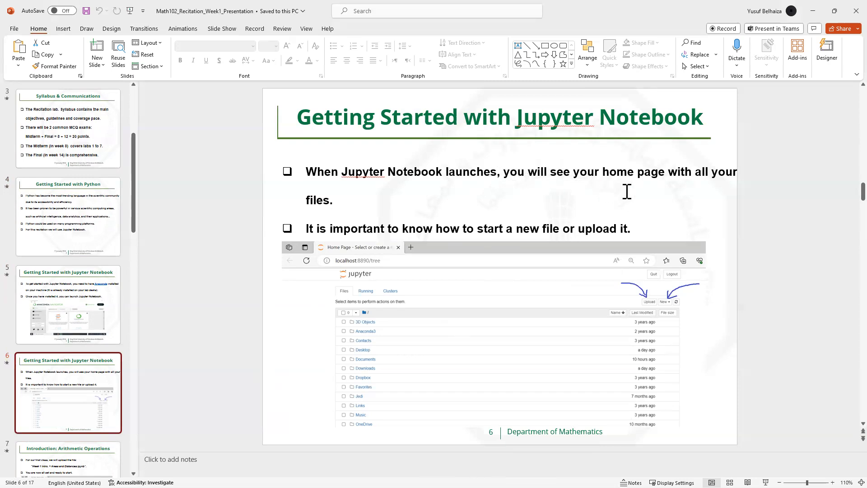
mouse_move(640, 302)
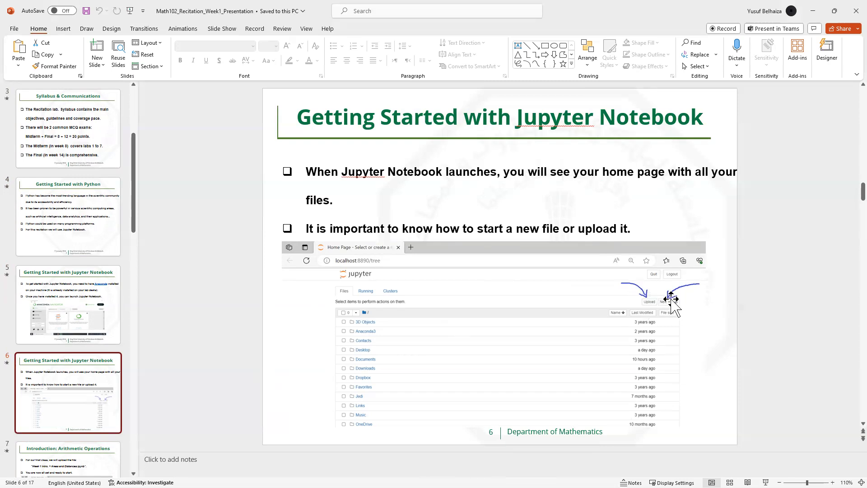
mouse_move(365, 299)
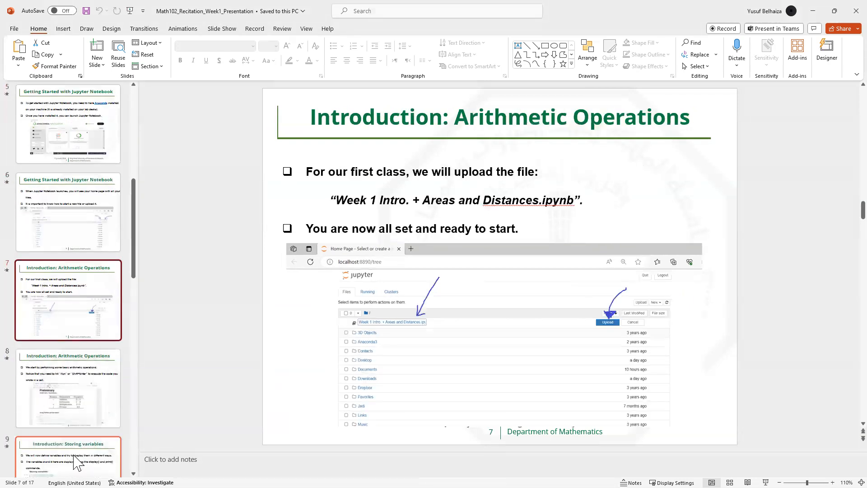
mouse_move(594, 336)
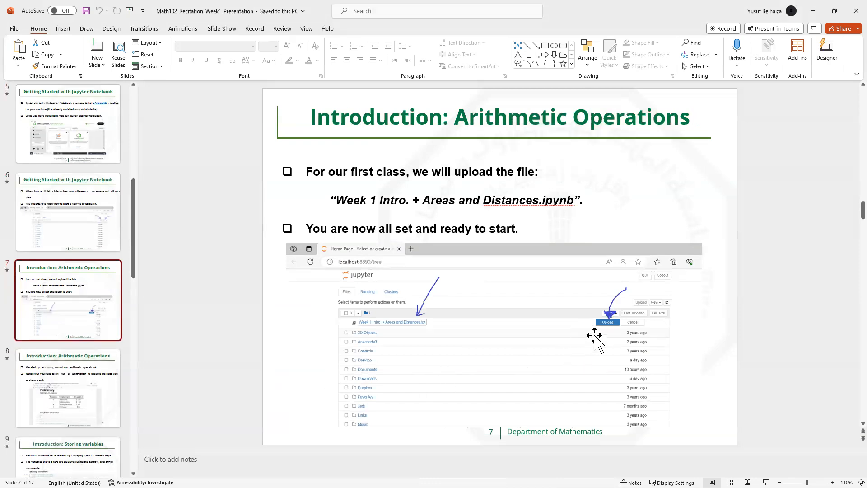
mouse_move(443, 318)
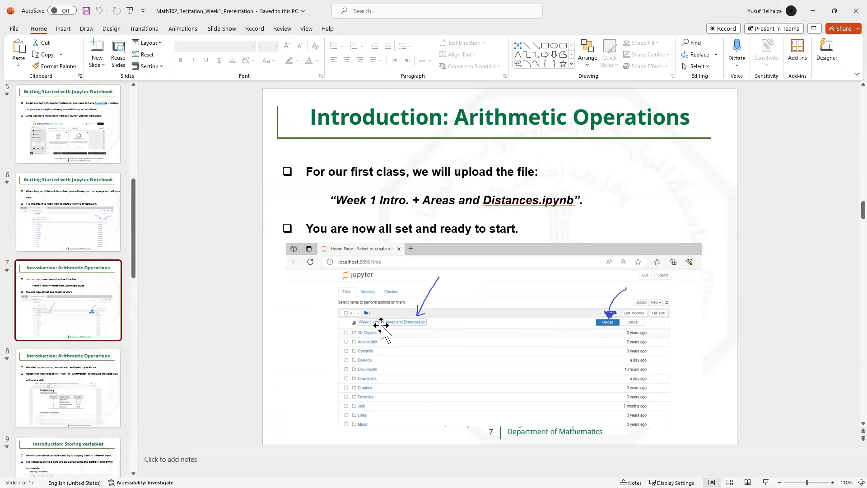
mouse_move(393, 326)
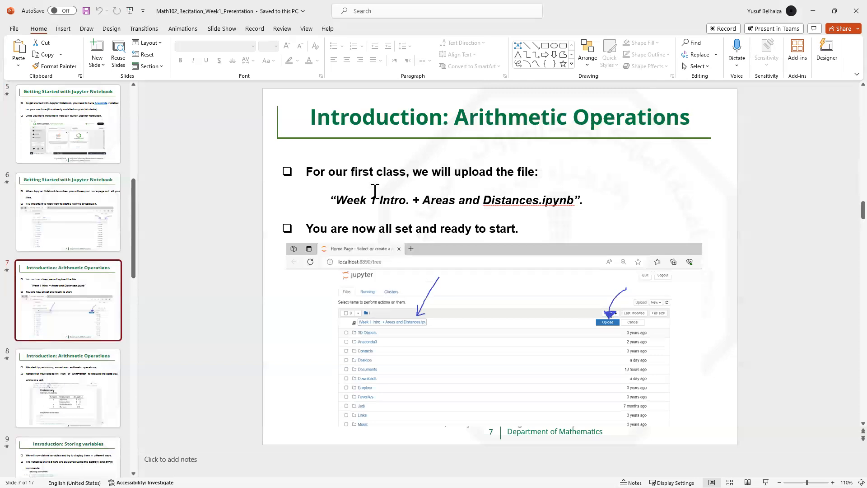
mouse_move(568, 234)
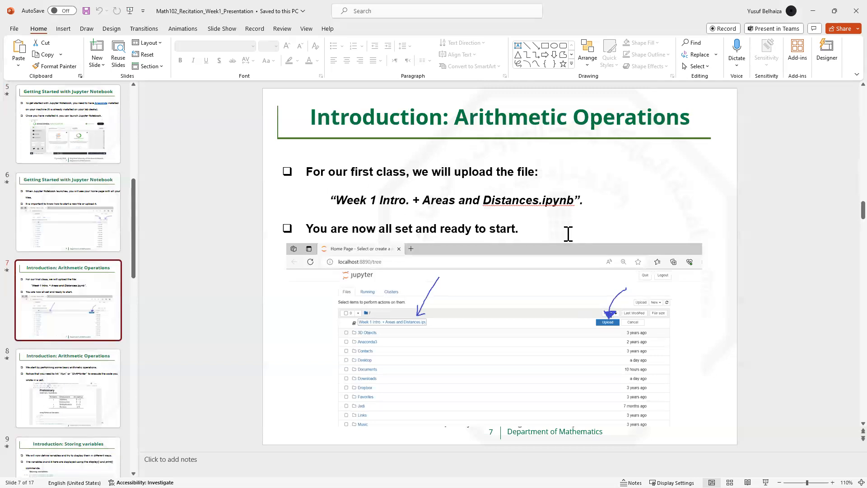
mouse_move(434, 241)
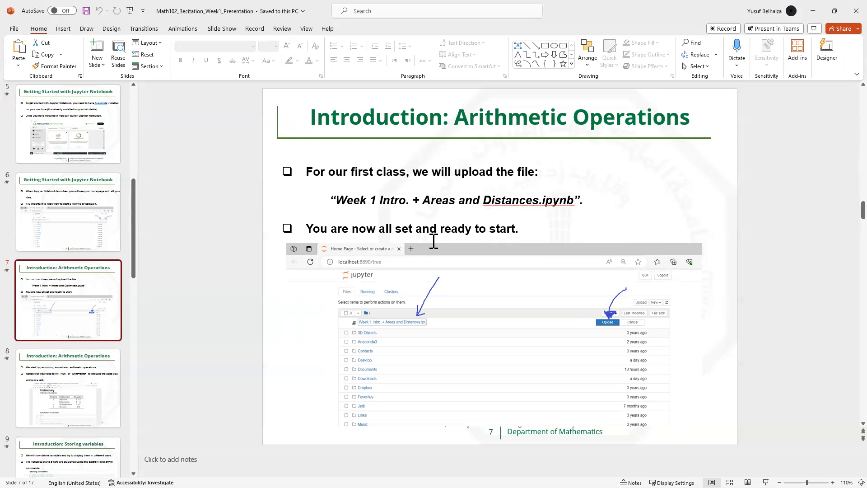
mouse_move(233, 255)
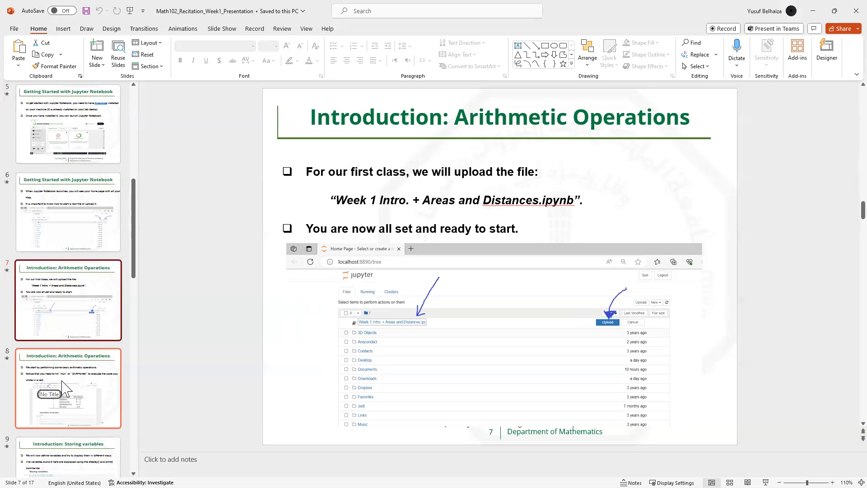
left_click(67, 388)
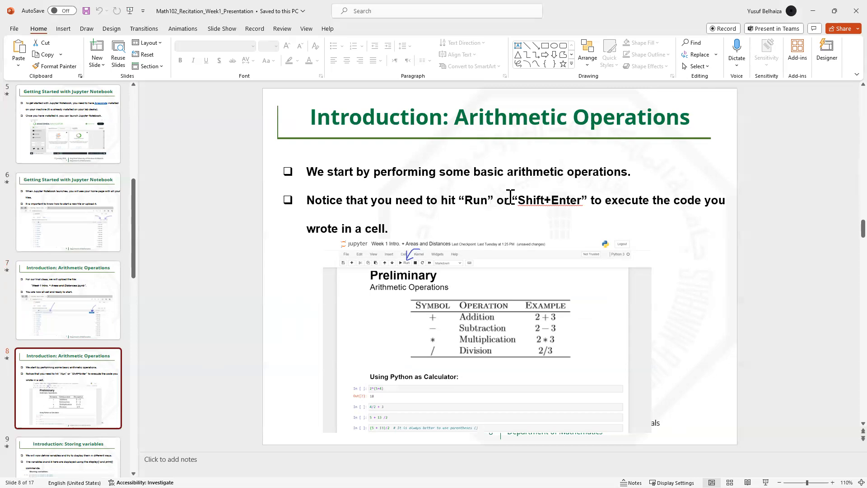
mouse_move(477, 212)
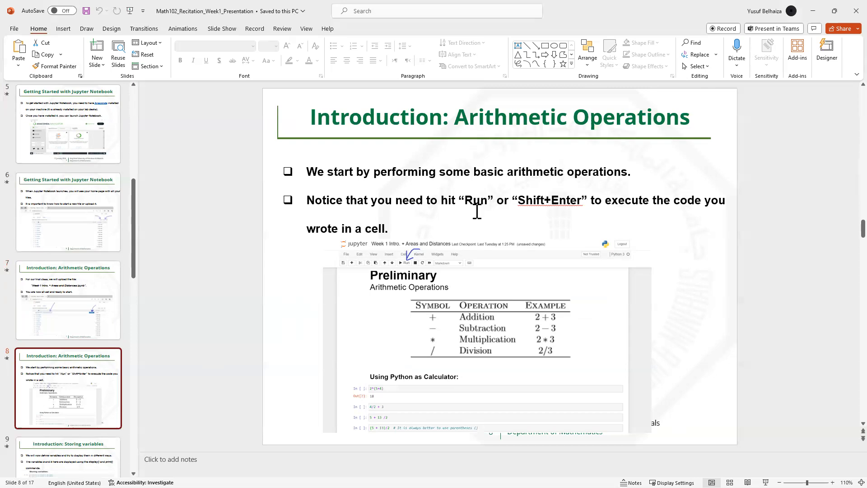
mouse_move(417, 257)
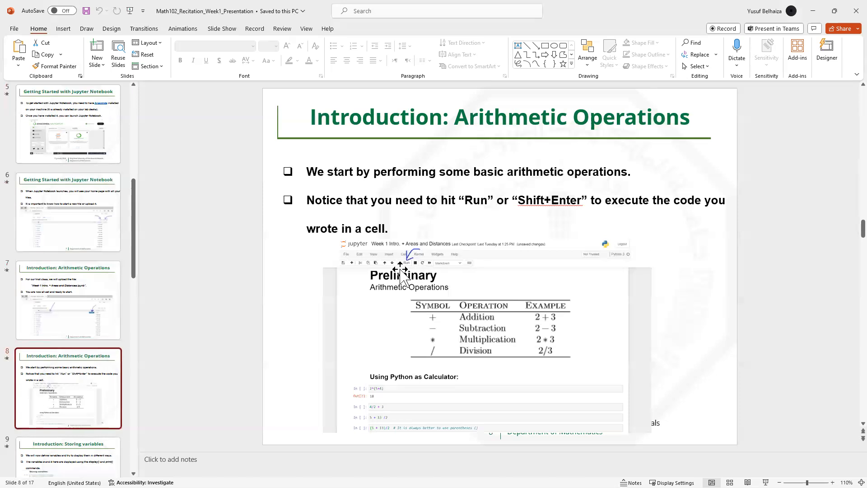
mouse_move(402, 270)
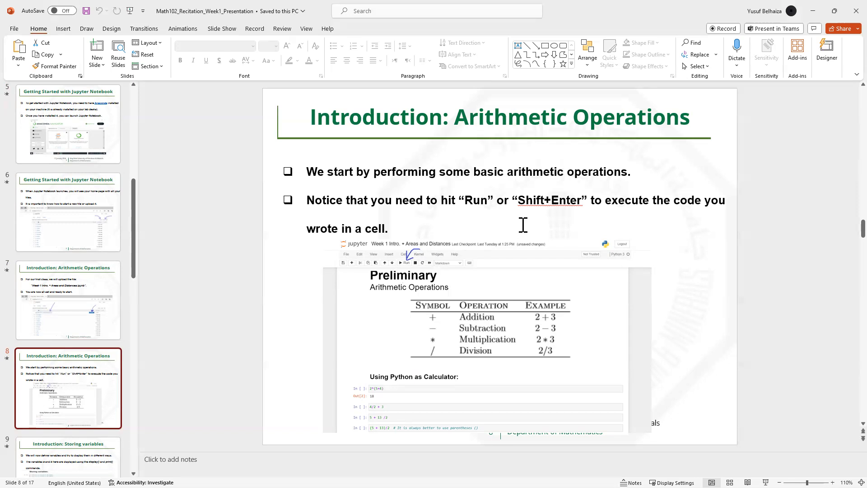
mouse_move(606, 224)
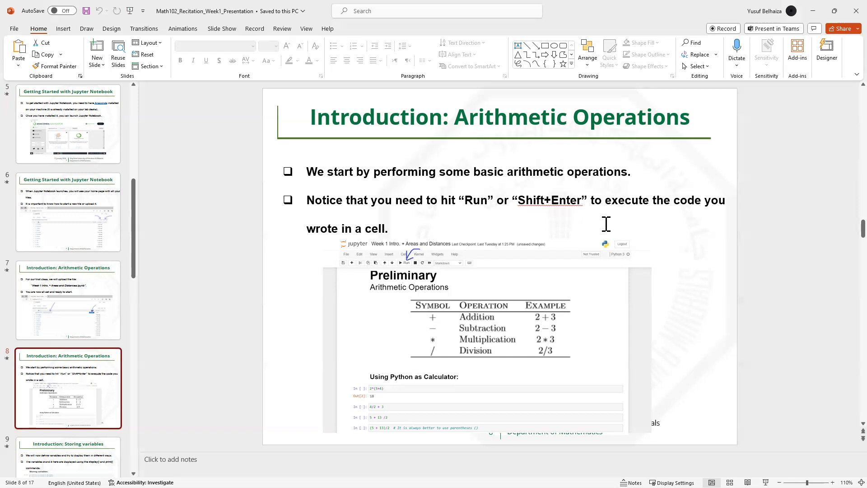
mouse_move(425, 340)
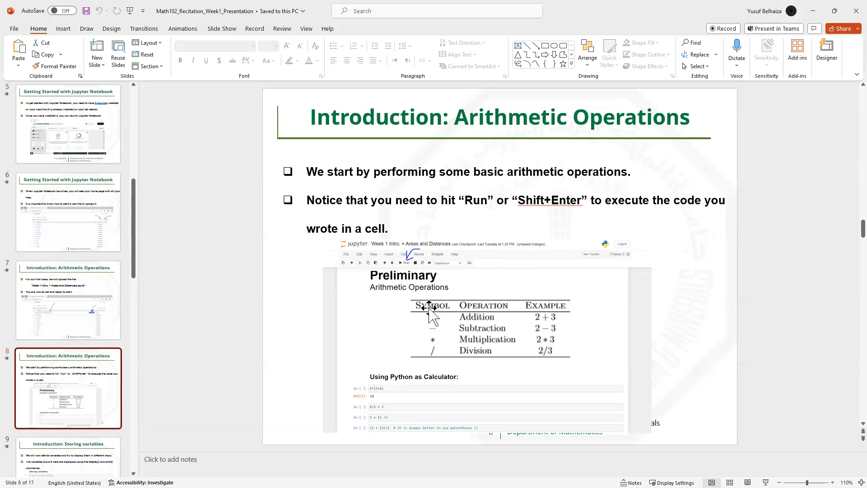
mouse_move(432, 335)
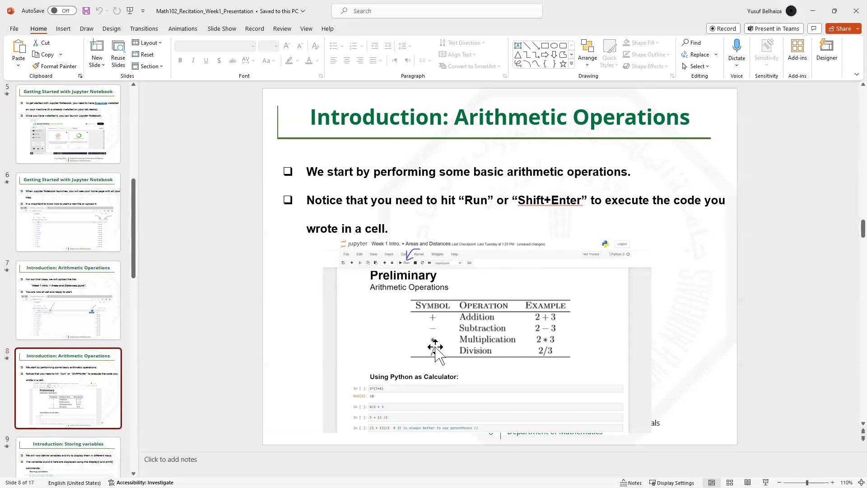
mouse_move(439, 322)
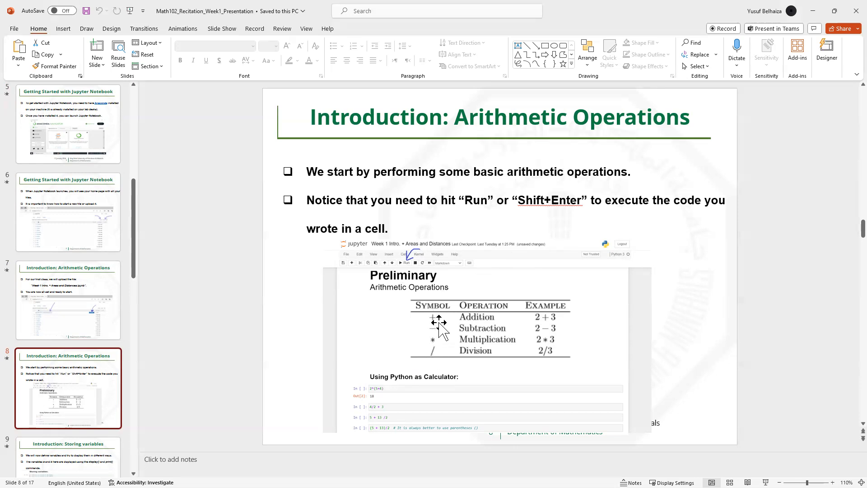
mouse_move(436, 355)
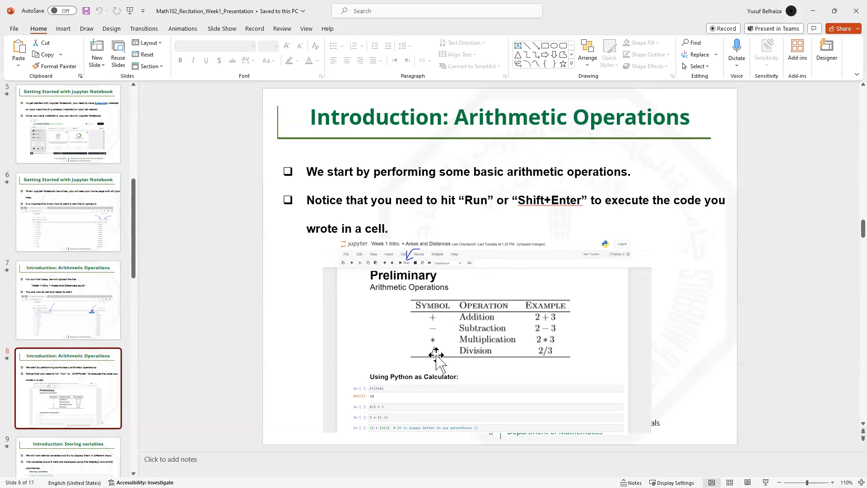
mouse_move(251, 374)
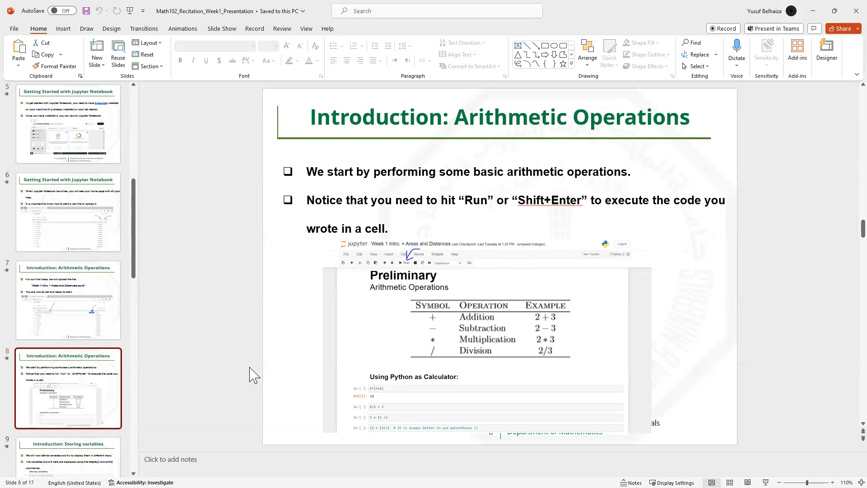
mouse_move(469, 412)
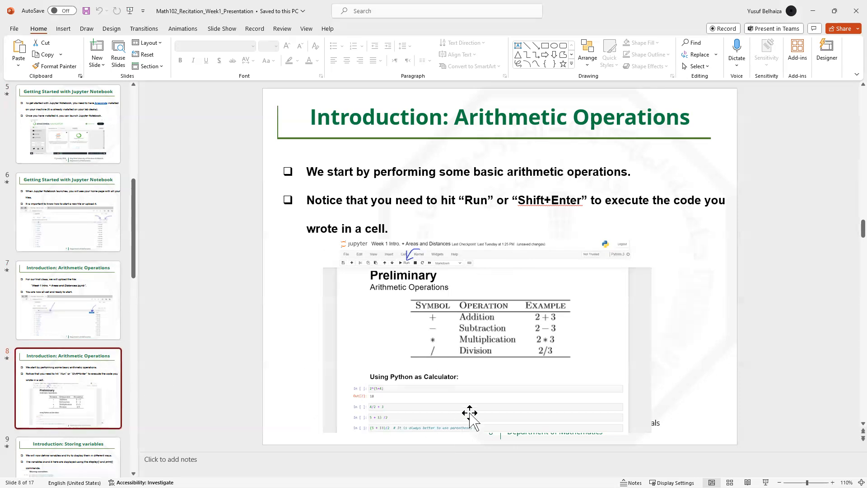
mouse_move(408, 397)
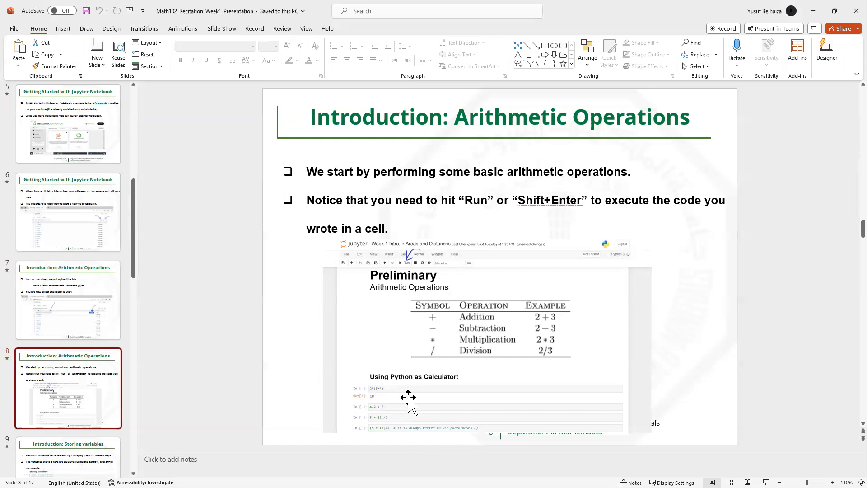
mouse_move(383, 399)
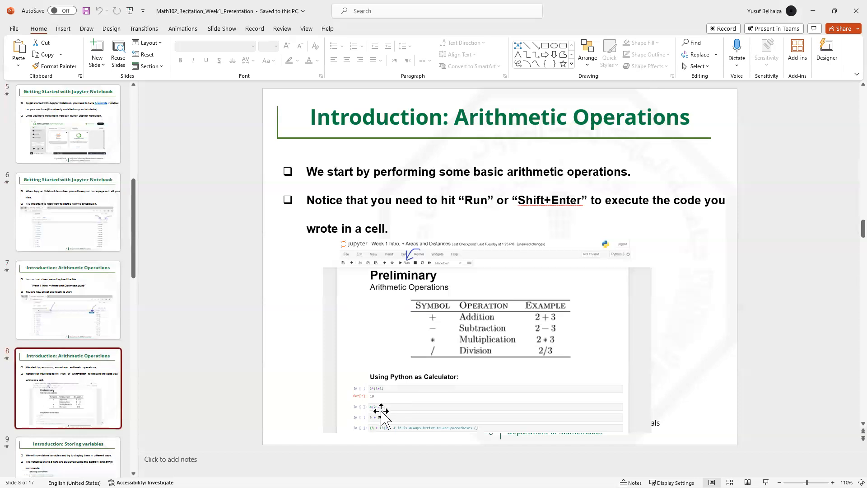
mouse_move(386, 412)
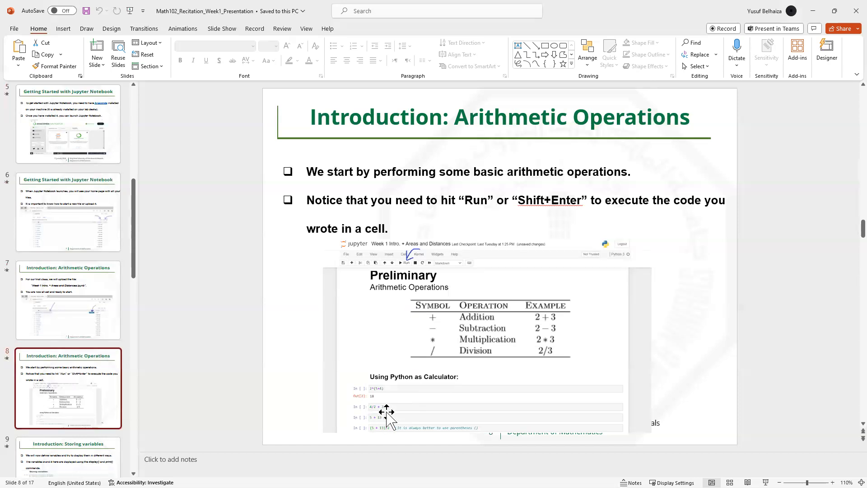
mouse_move(391, 414)
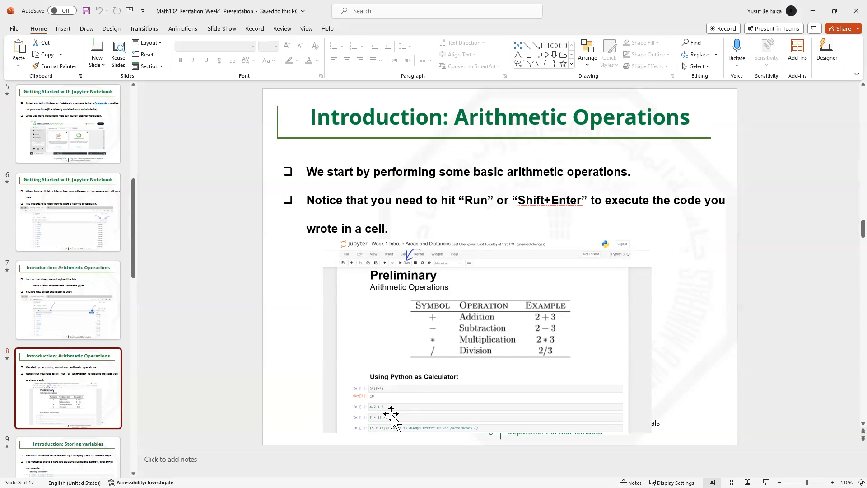
mouse_move(82, 453)
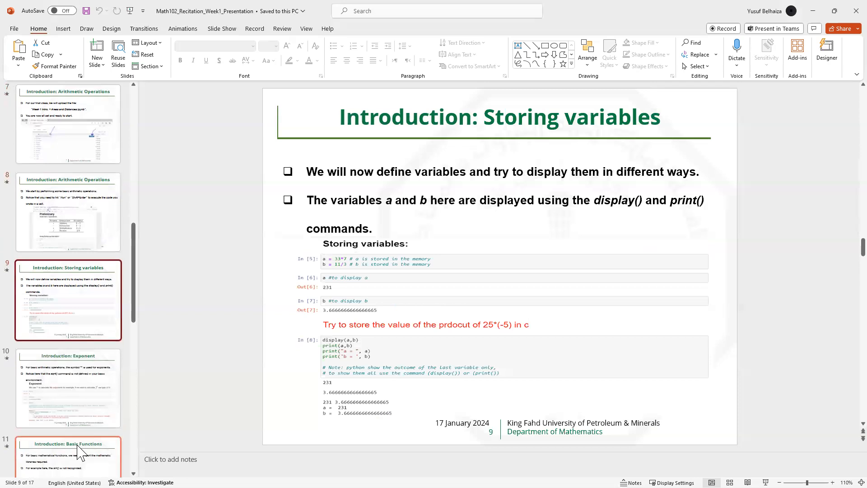
mouse_move(428, 255)
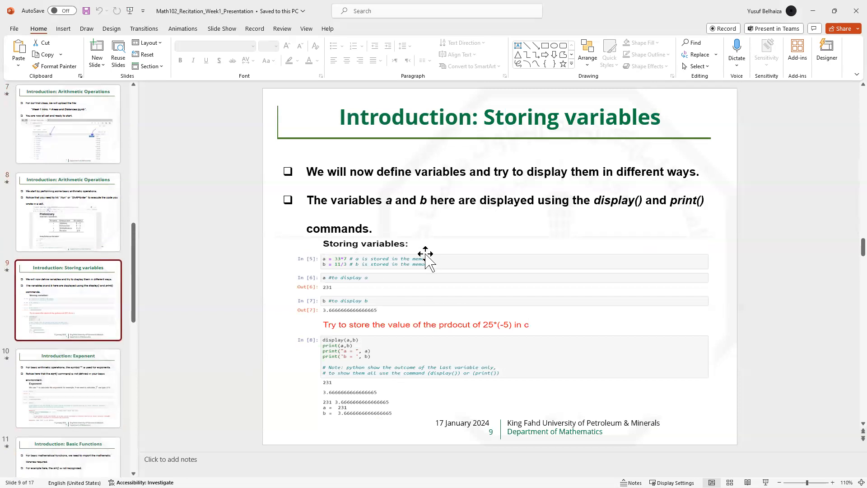
mouse_move(450, 189)
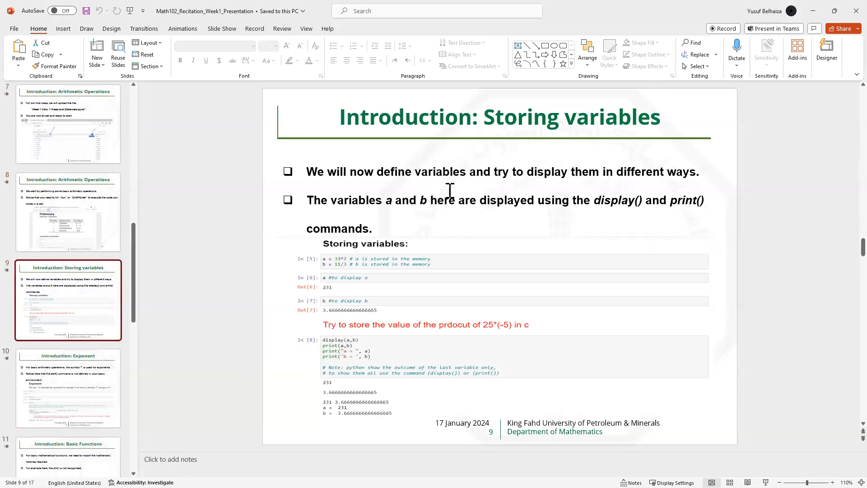
mouse_move(422, 184)
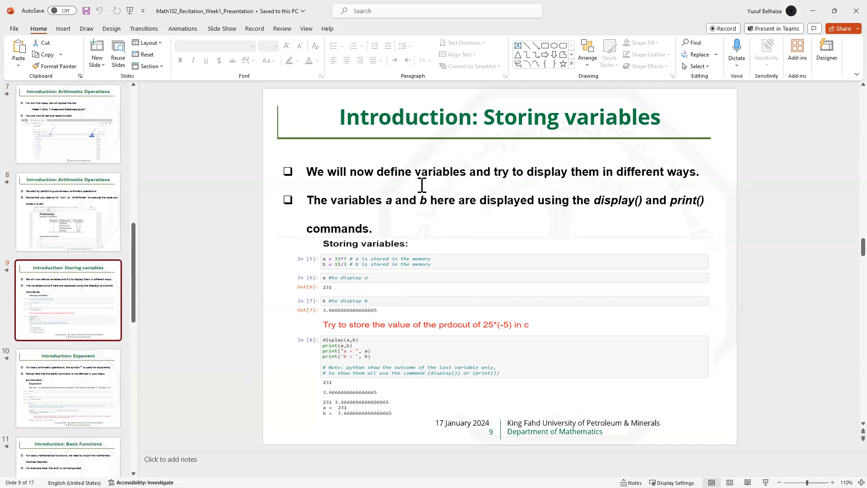
mouse_move(606, 197)
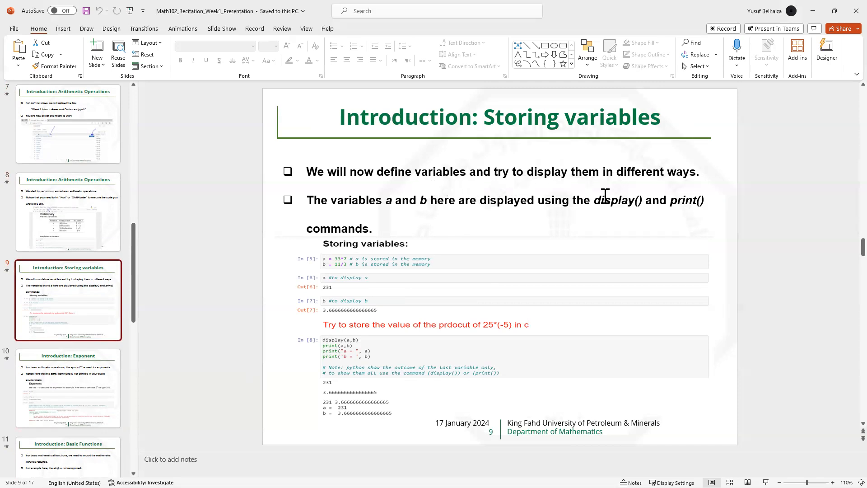
mouse_move(533, 205)
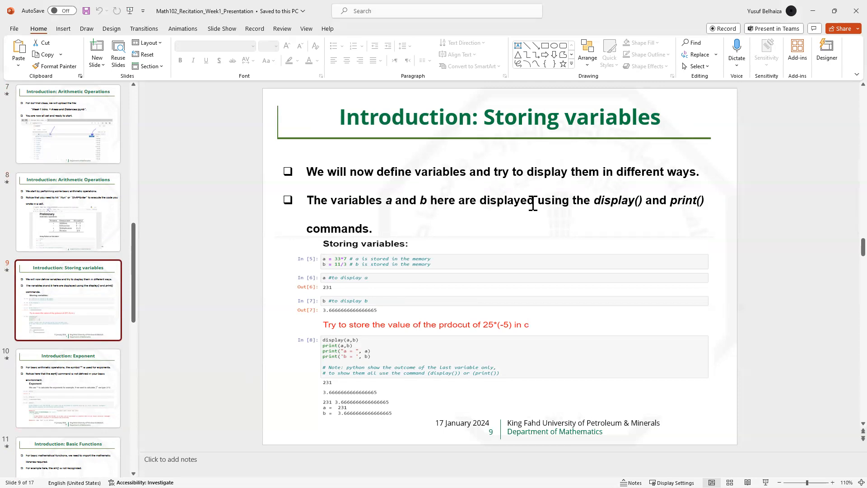
mouse_move(594, 206)
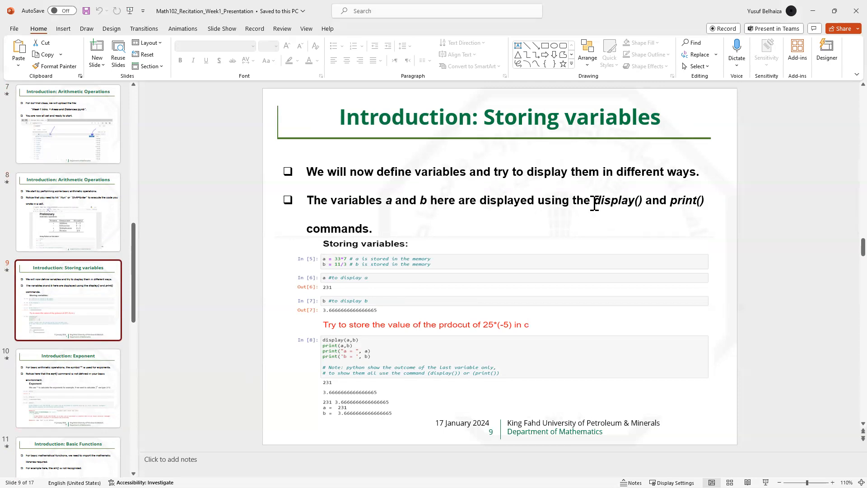
mouse_move(687, 214)
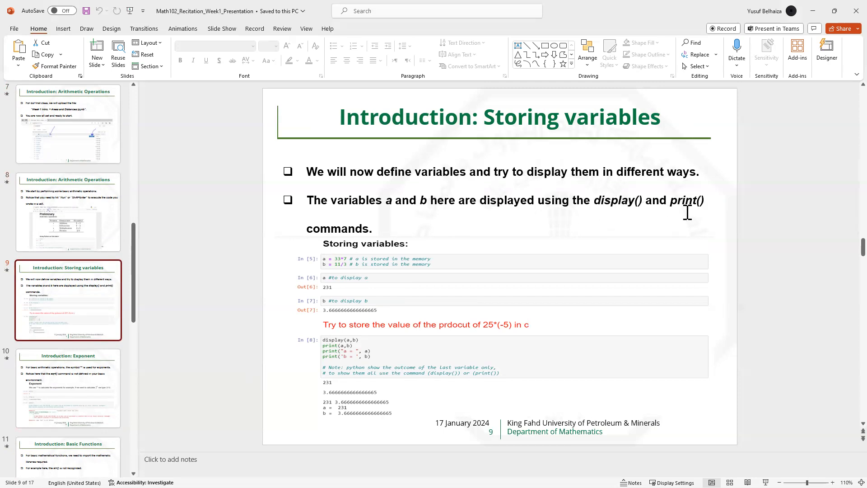
mouse_move(502, 228)
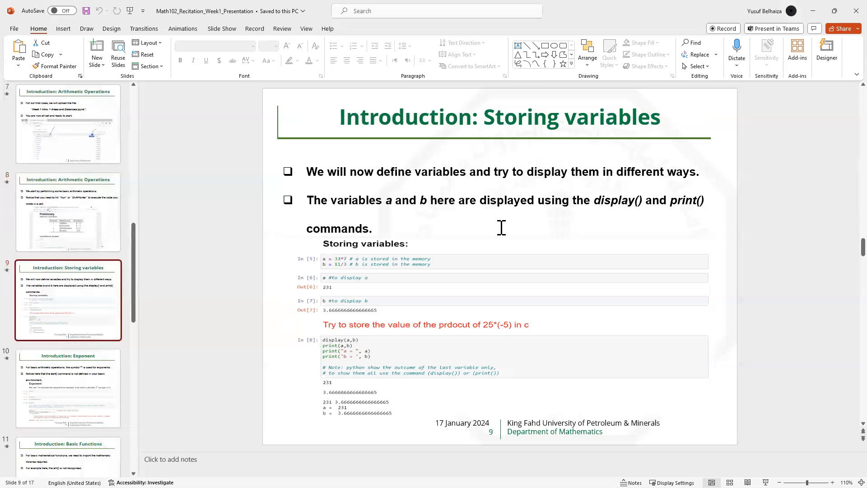
mouse_move(327, 262)
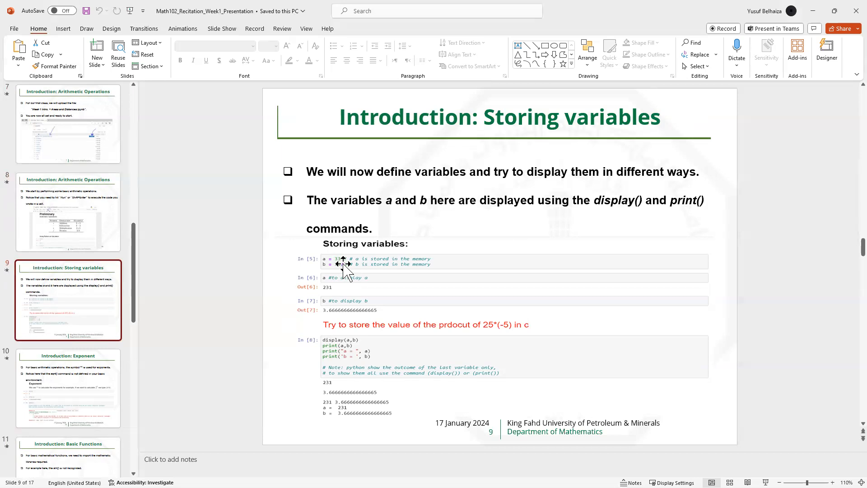
mouse_move(343, 261)
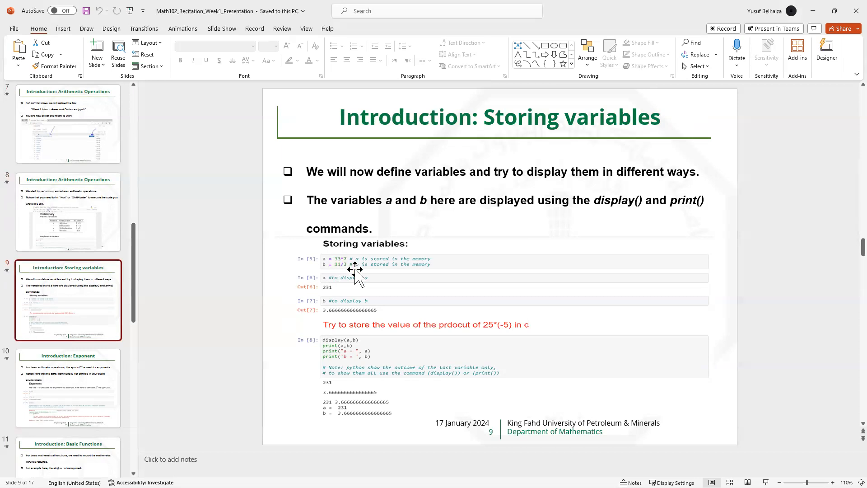
mouse_move(324, 271)
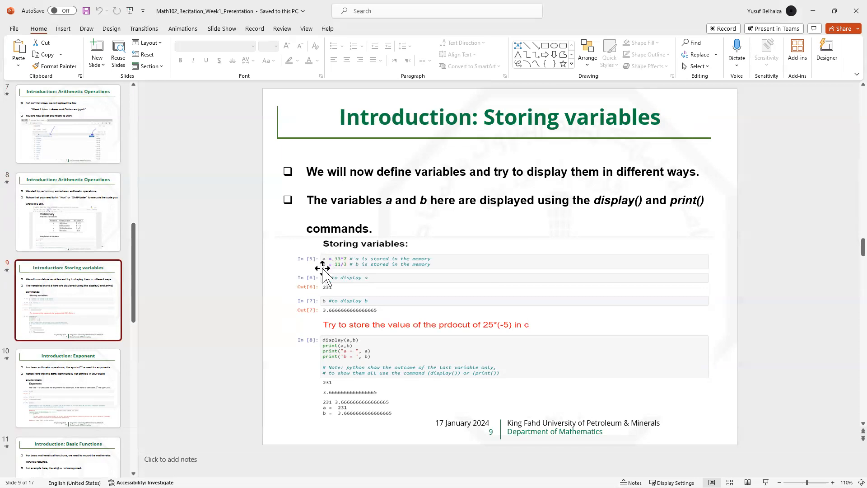
mouse_move(346, 281)
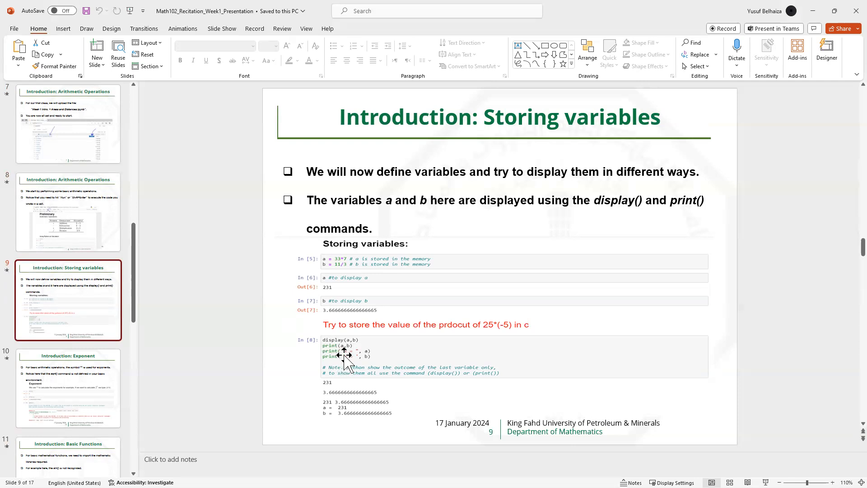
mouse_move(341, 351)
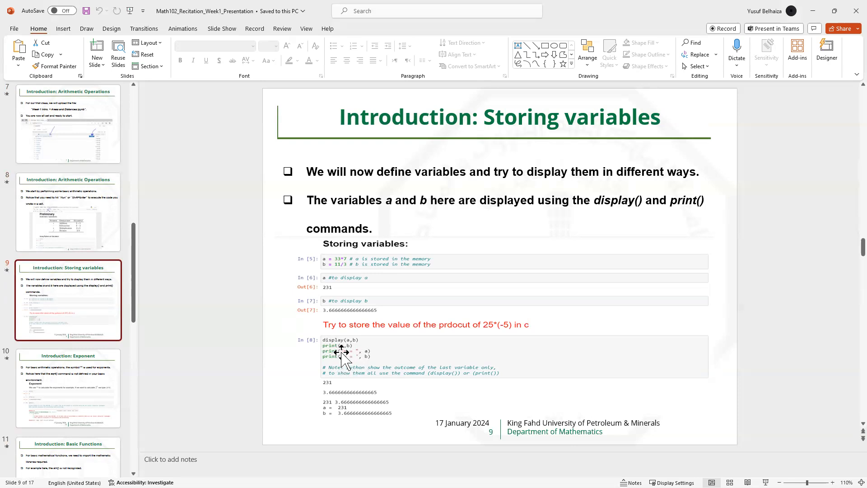
mouse_move(359, 357)
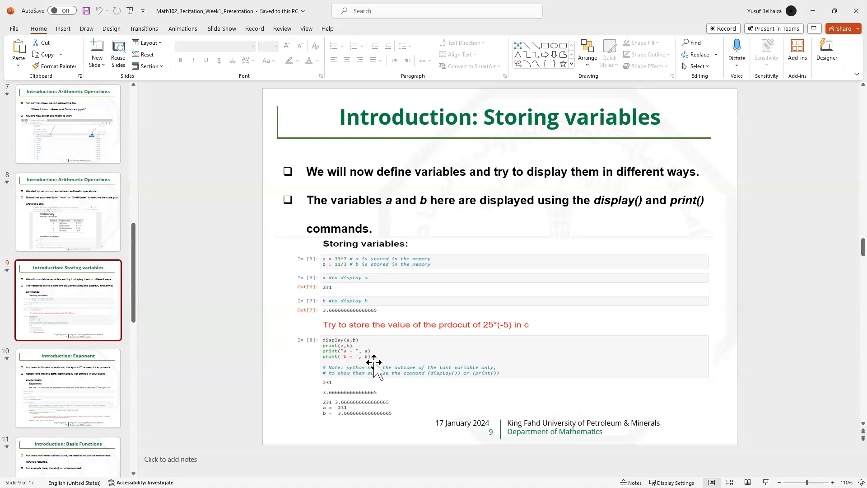
mouse_move(377, 406)
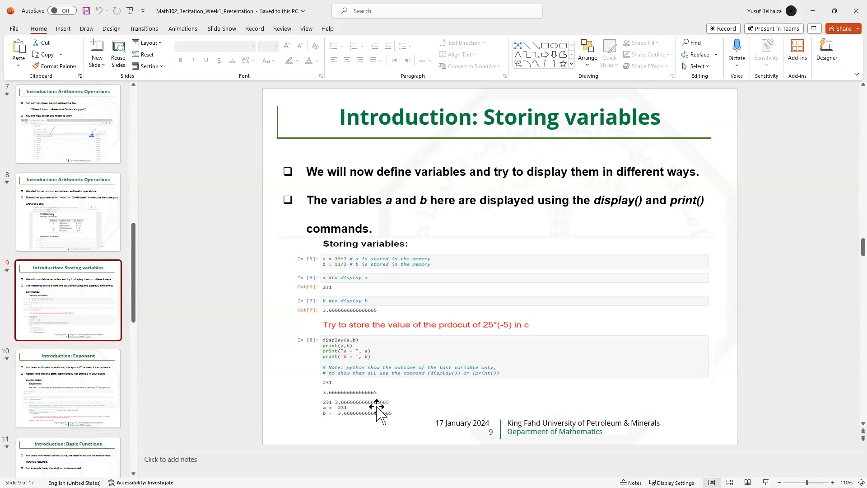
mouse_move(335, 382)
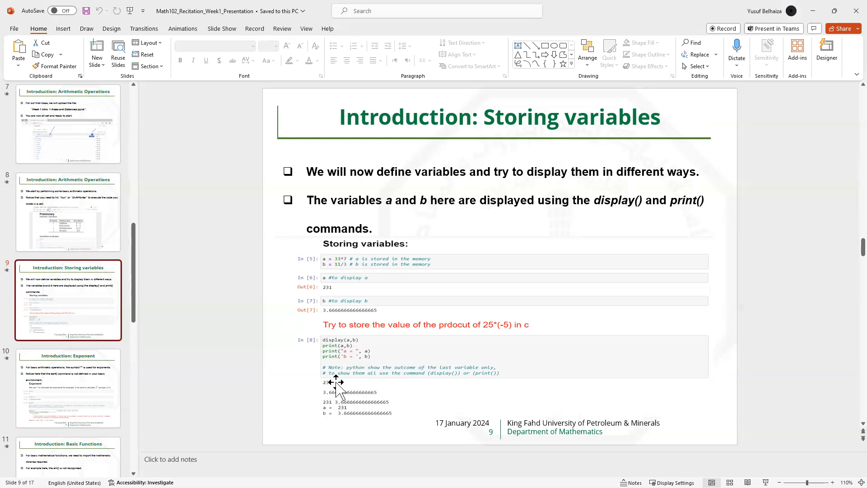
mouse_move(328, 377)
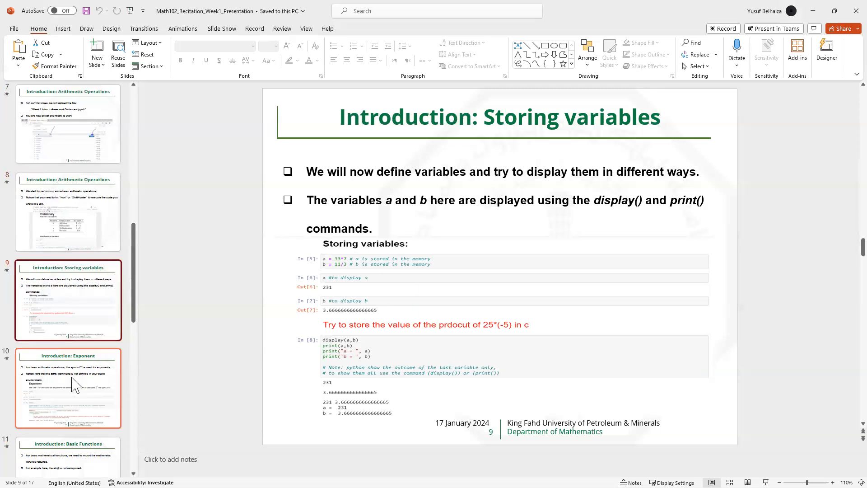
mouse_move(76, 385)
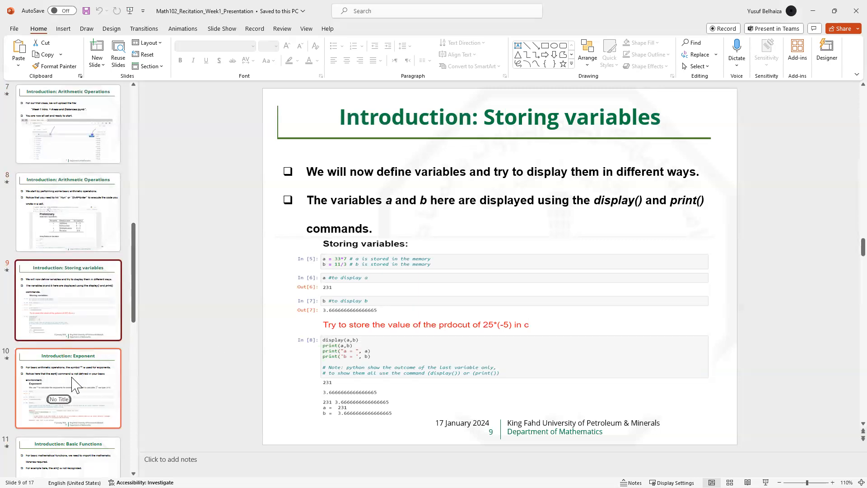
Step: Show slide 10 with the 2**3, 2**0.5 results and the sqrt NameError
left_click(68, 388)
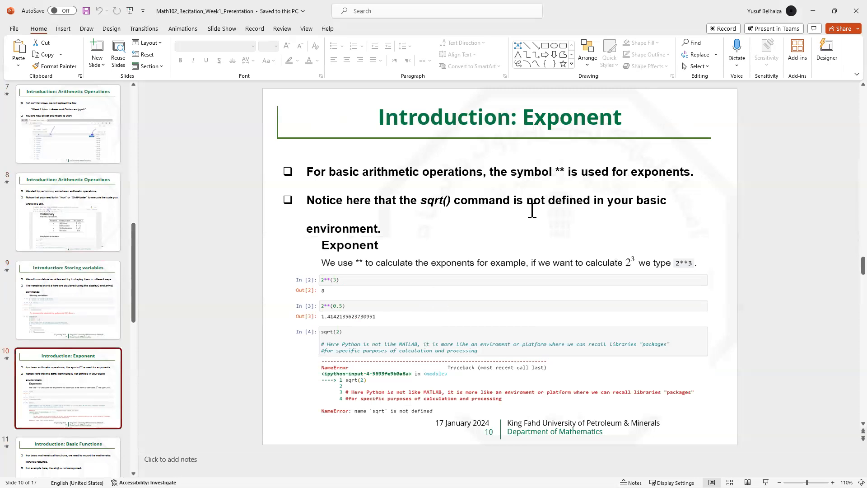
mouse_move(450, 176)
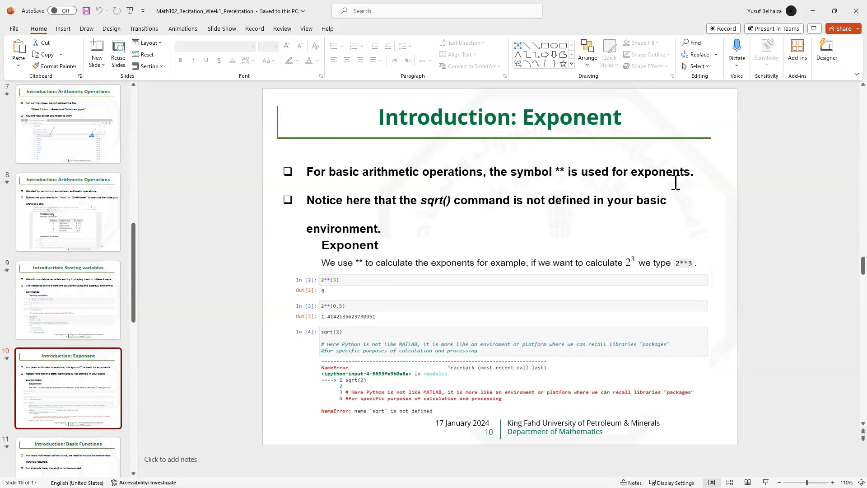
mouse_move(432, 199)
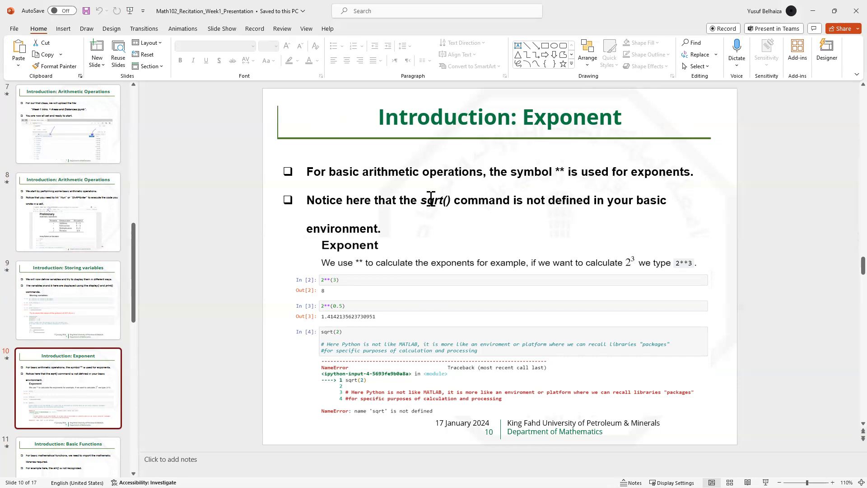
mouse_move(453, 208)
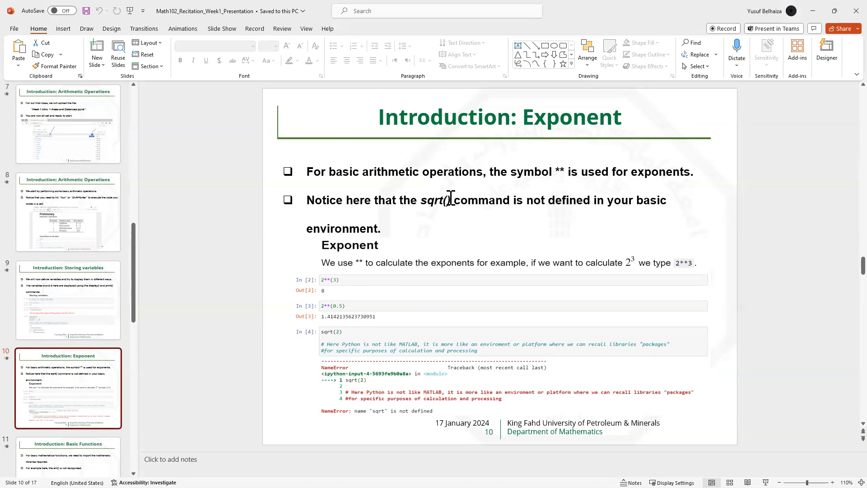
mouse_move(422, 196)
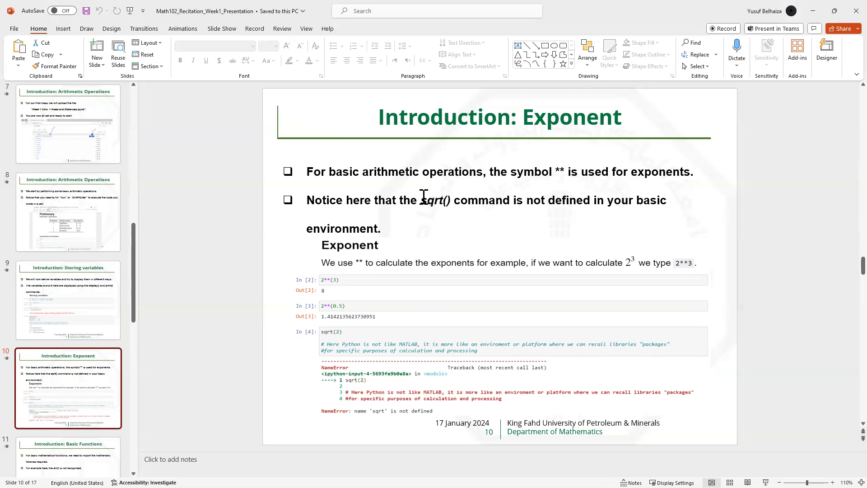
mouse_move(442, 208)
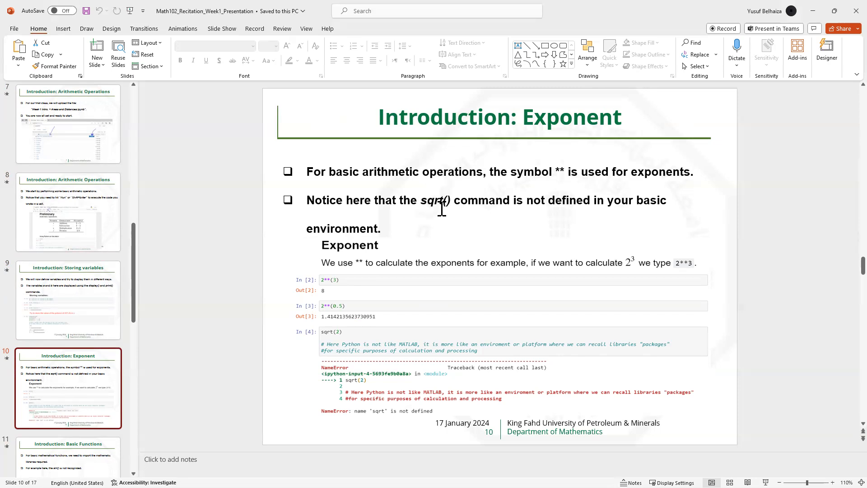
mouse_move(365, 291)
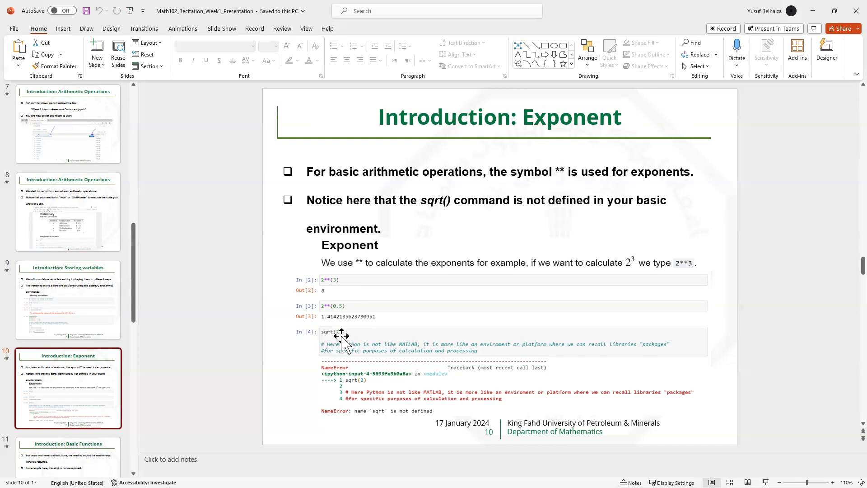
mouse_move(335, 330)
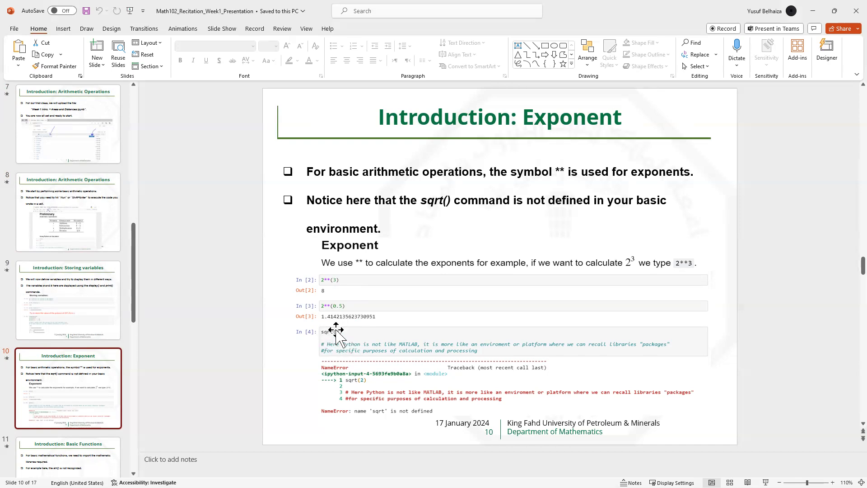
mouse_move(394, 417)
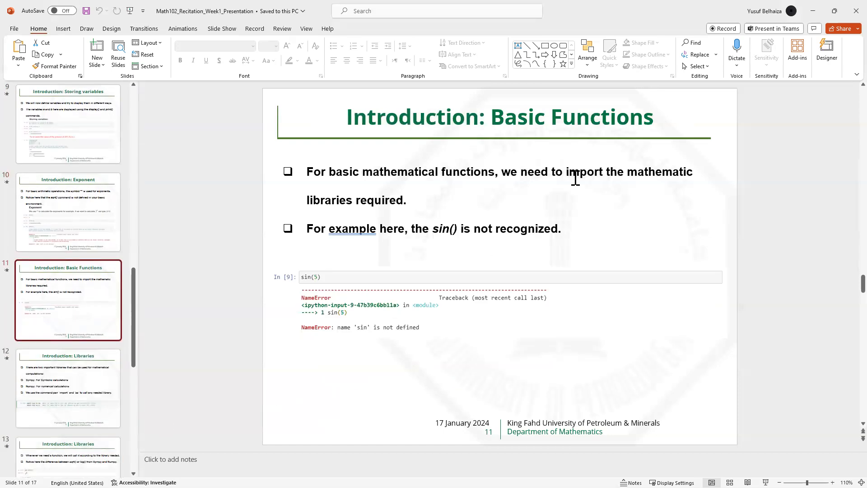
mouse_move(566, 175)
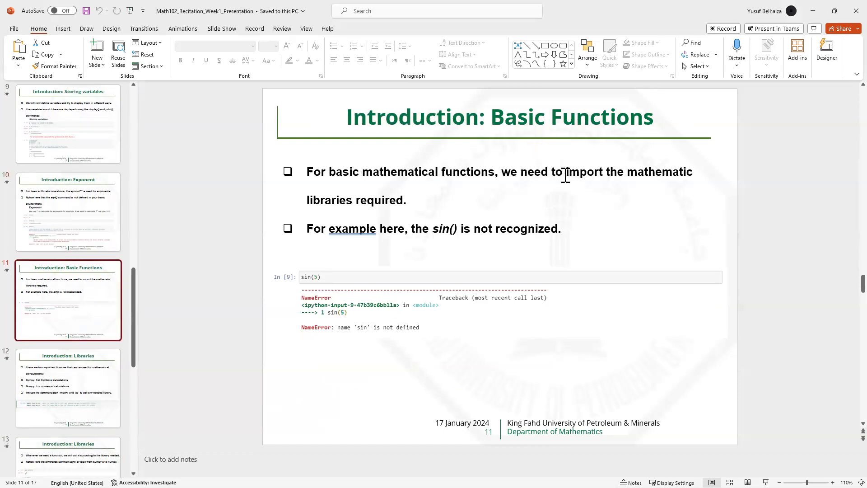
mouse_move(424, 185)
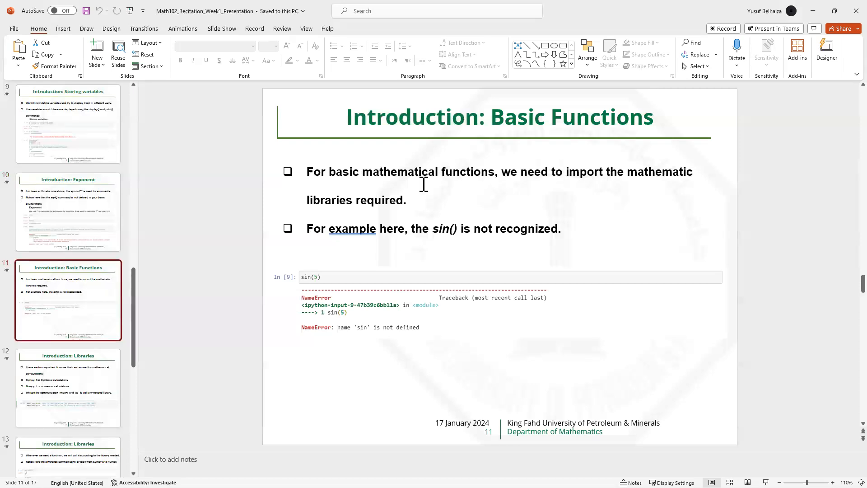
mouse_move(324, 269)
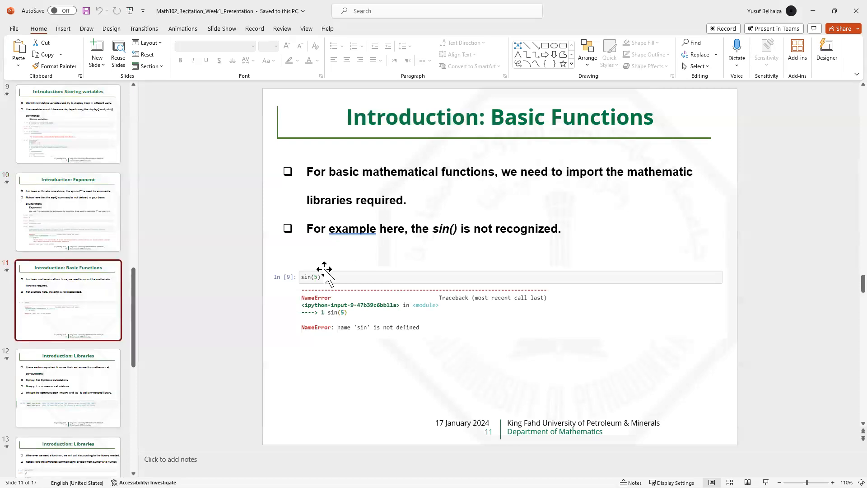
mouse_move(448, 232)
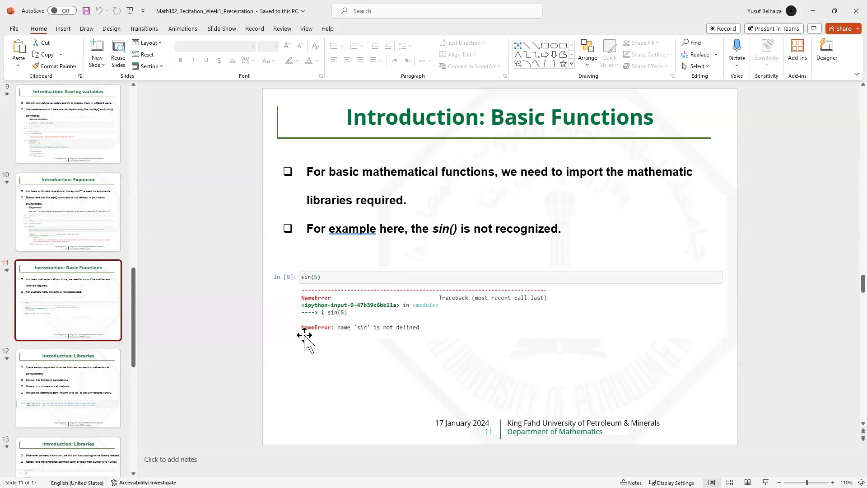
mouse_move(96, 364)
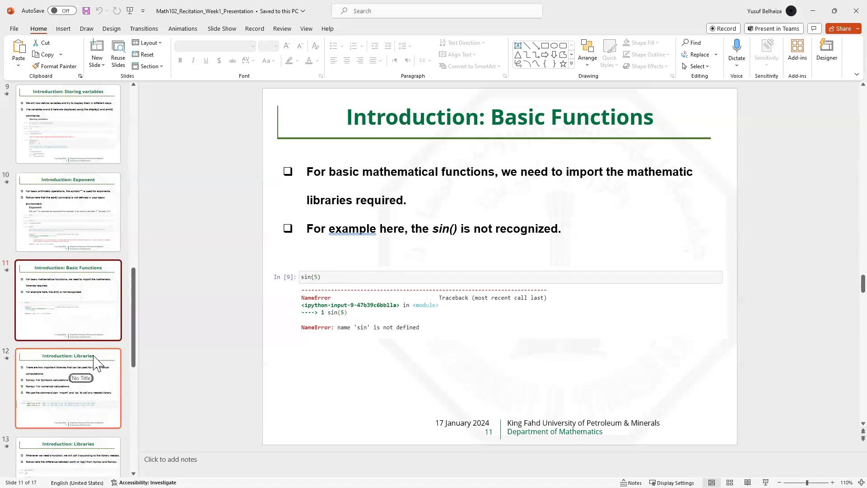
Step: Show slide 12 with SymPy and NumPy imported as smp and np
left_click(68, 388)
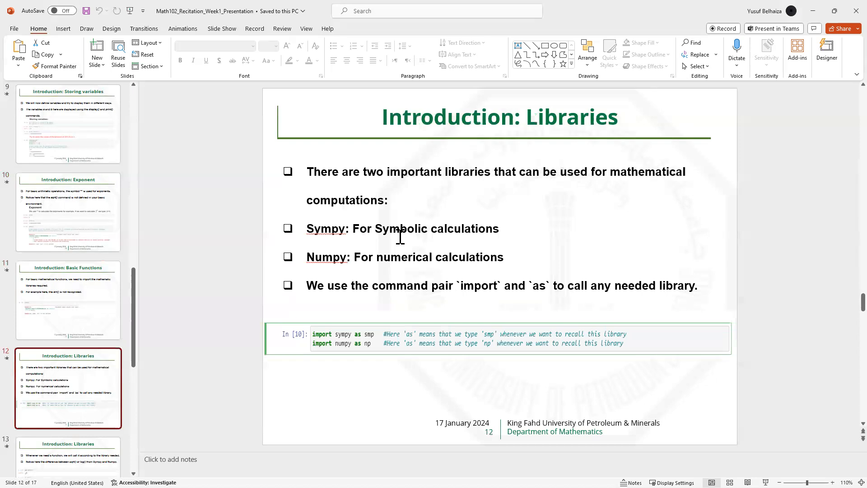
mouse_move(463, 192)
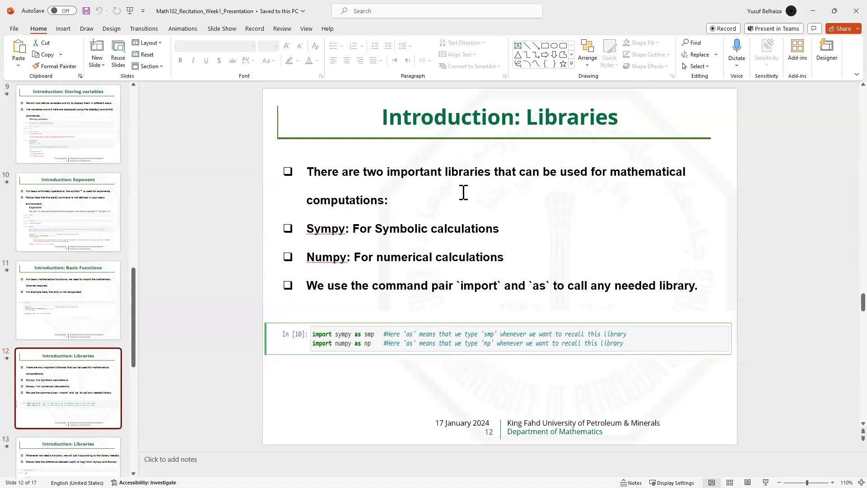
mouse_move(357, 234)
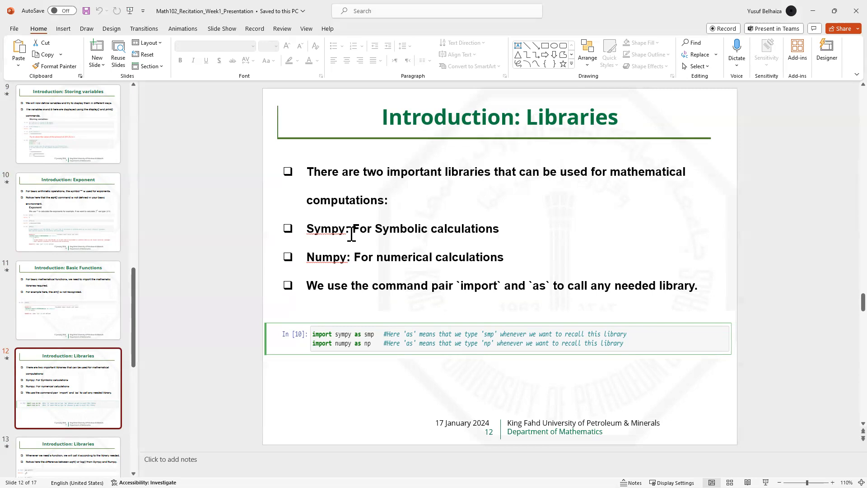
mouse_move(308, 266)
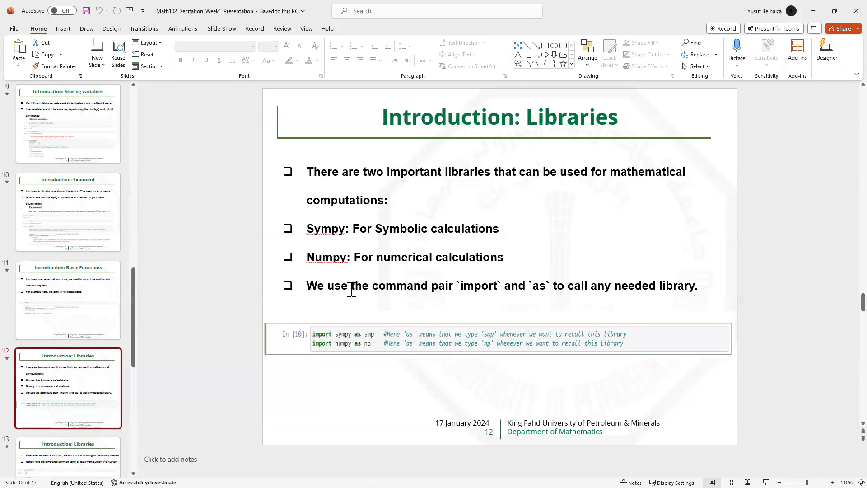
mouse_move(480, 294)
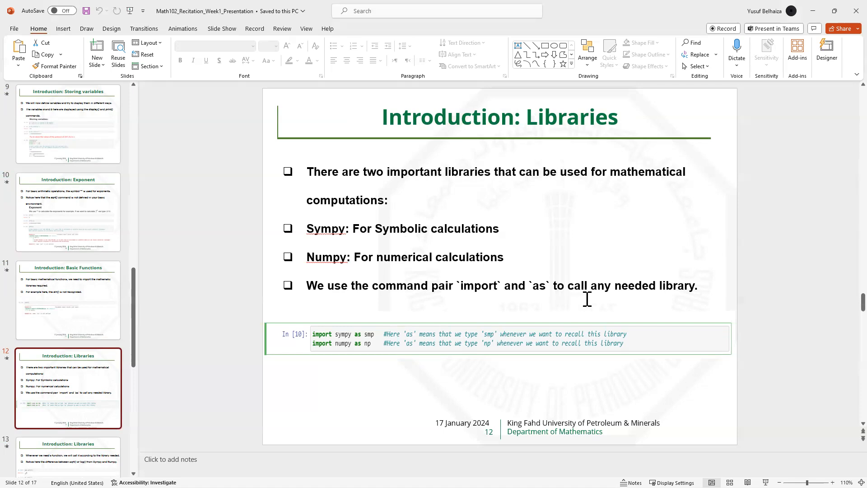
mouse_move(334, 339)
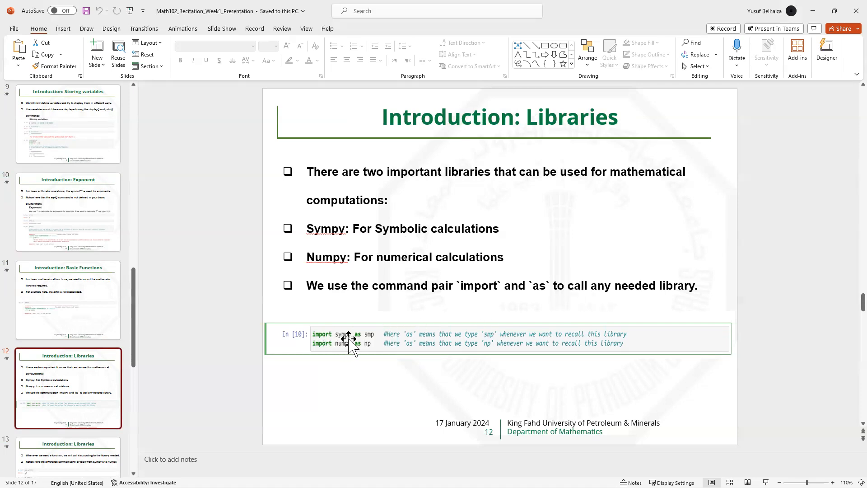
mouse_move(343, 339)
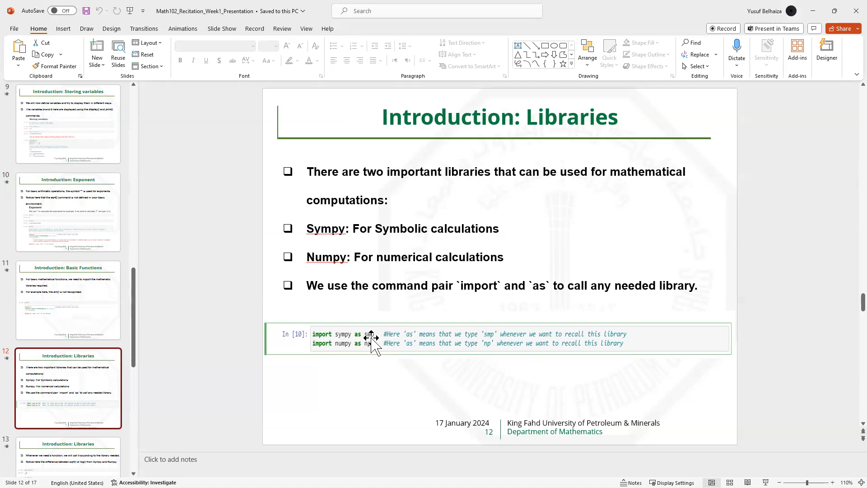
mouse_move(376, 340)
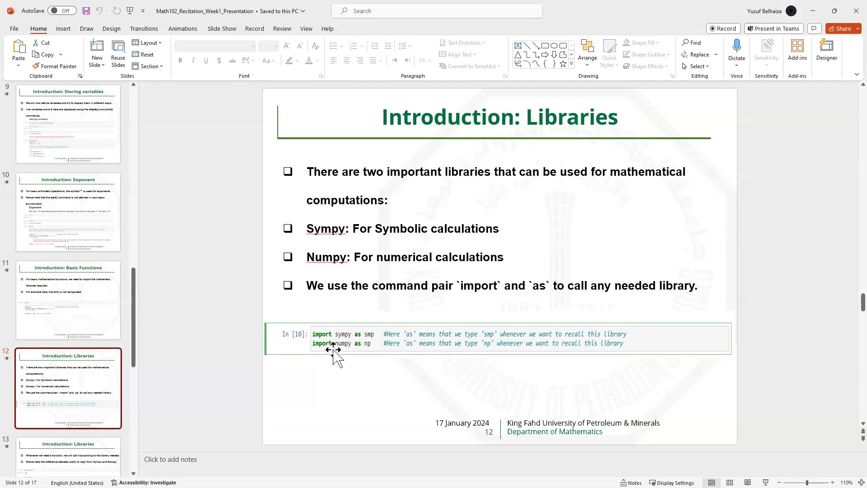
mouse_move(354, 343)
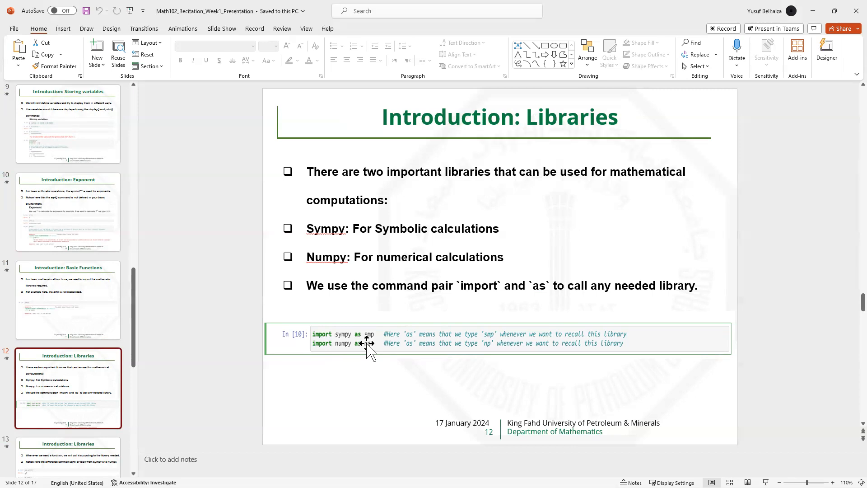
mouse_move(131, 398)
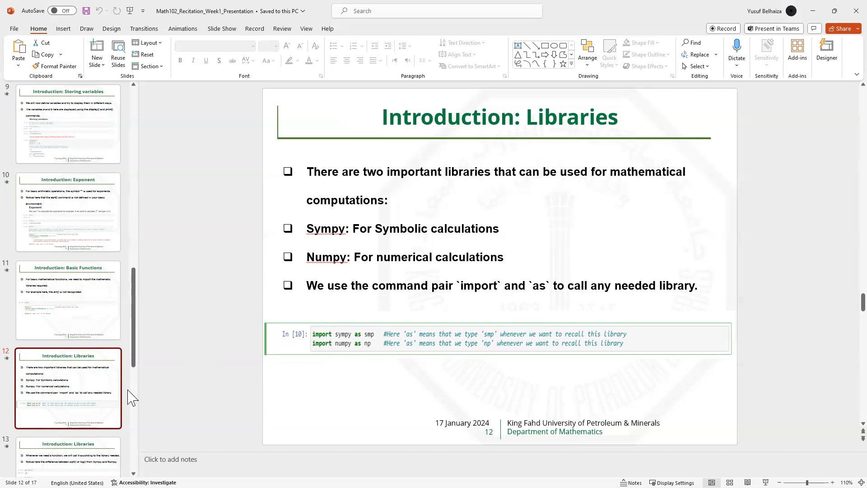
Step: Review slide 13 comparing Sympy and Numpy, then show slide 14 on smp.Symbol, smp.Function and f.subs
left_click(68, 457)
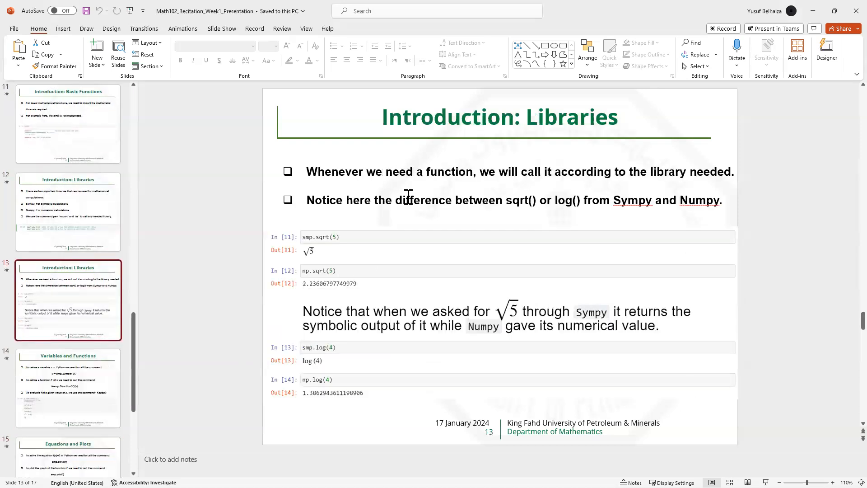
mouse_move(462, 188)
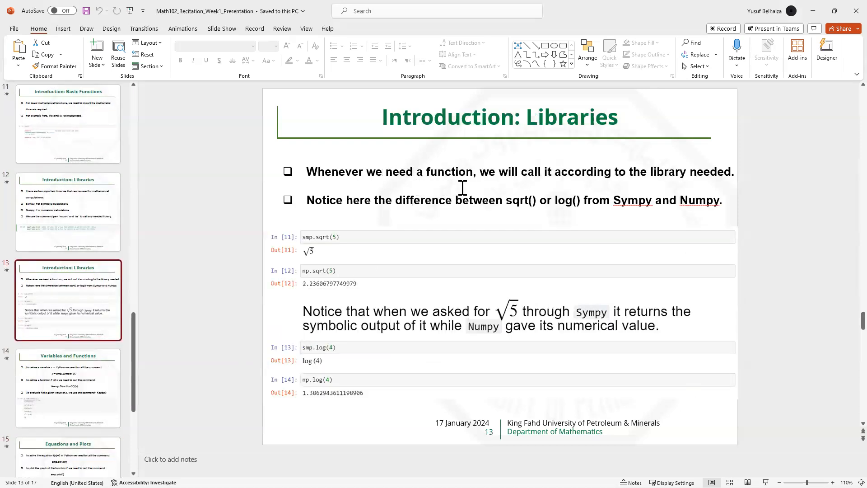
mouse_move(580, 187)
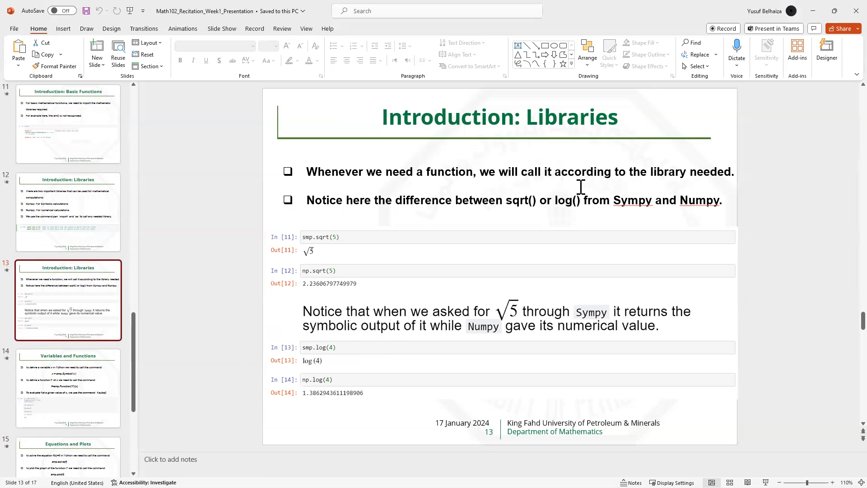
mouse_move(426, 210)
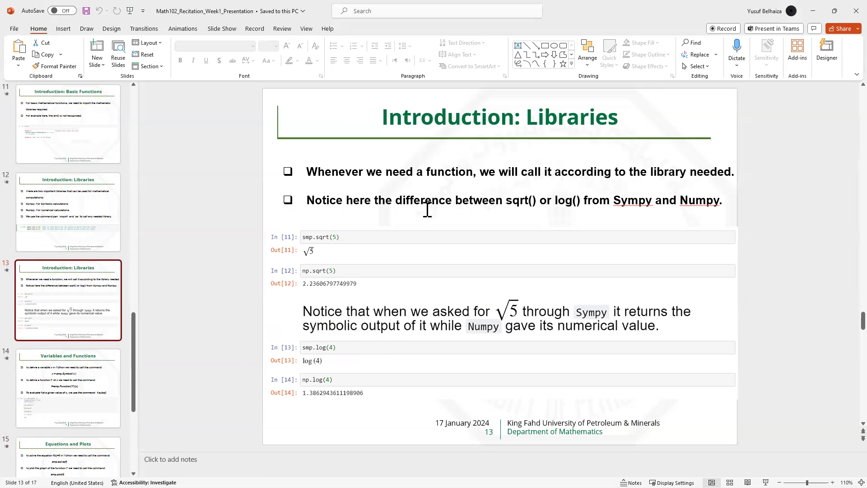
mouse_move(518, 208)
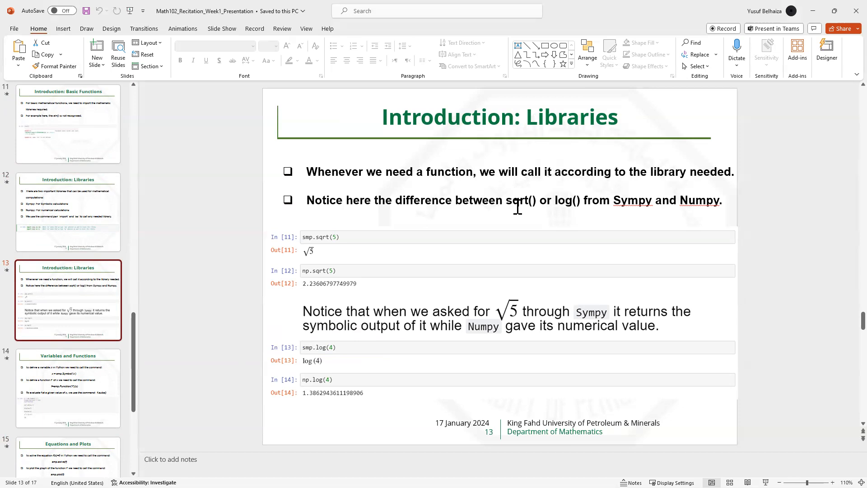
mouse_move(532, 201)
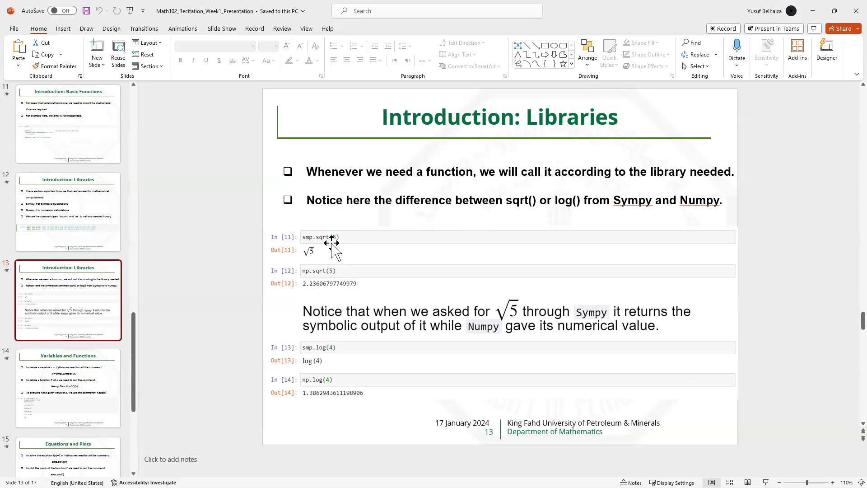
mouse_move(323, 245)
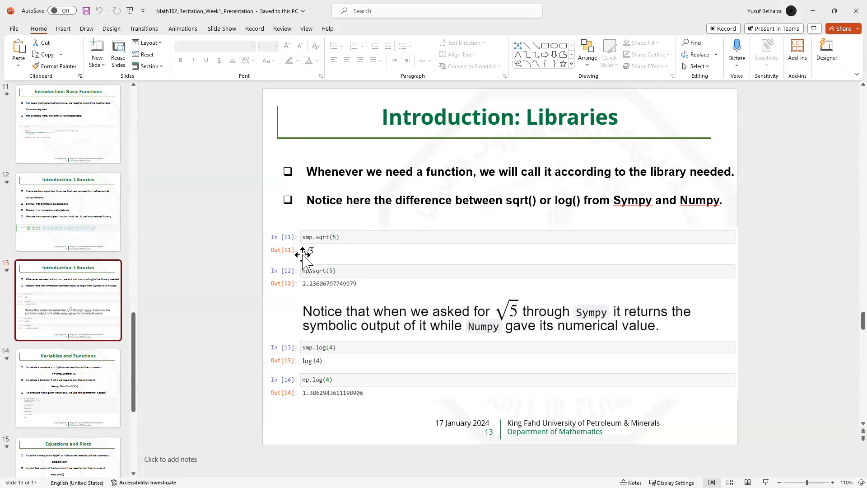
mouse_move(309, 275)
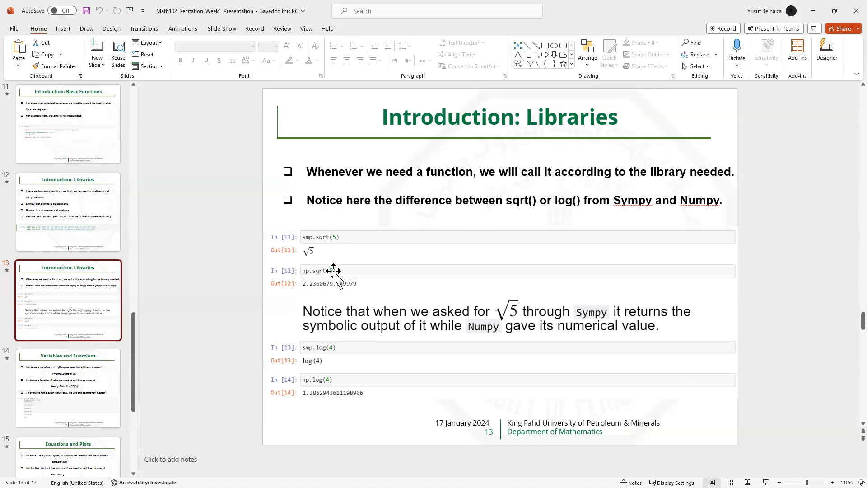
mouse_move(340, 285)
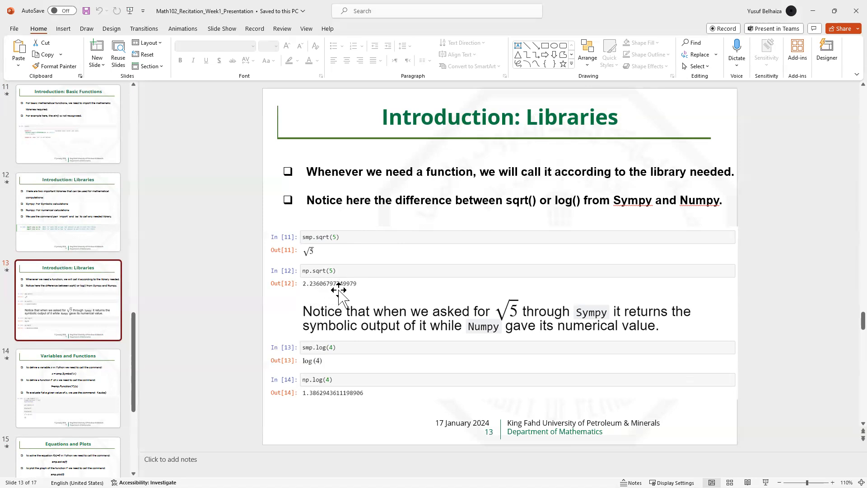
mouse_move(391, 324)
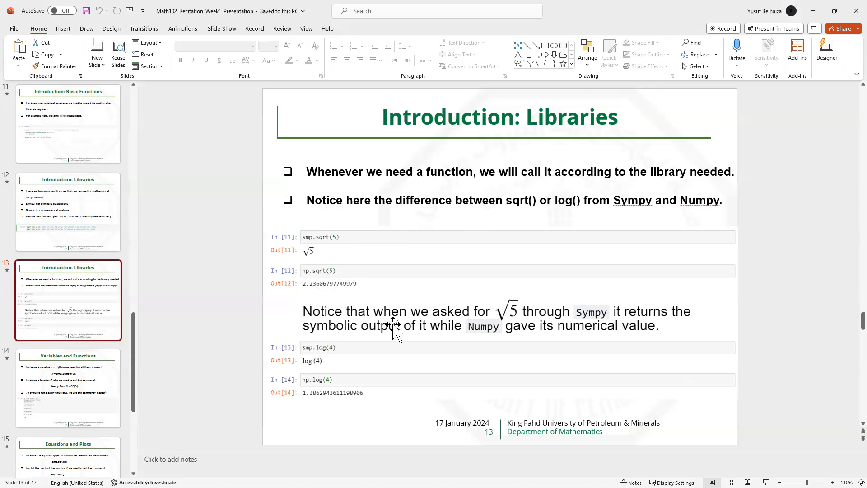
mouse_move(511, 326)
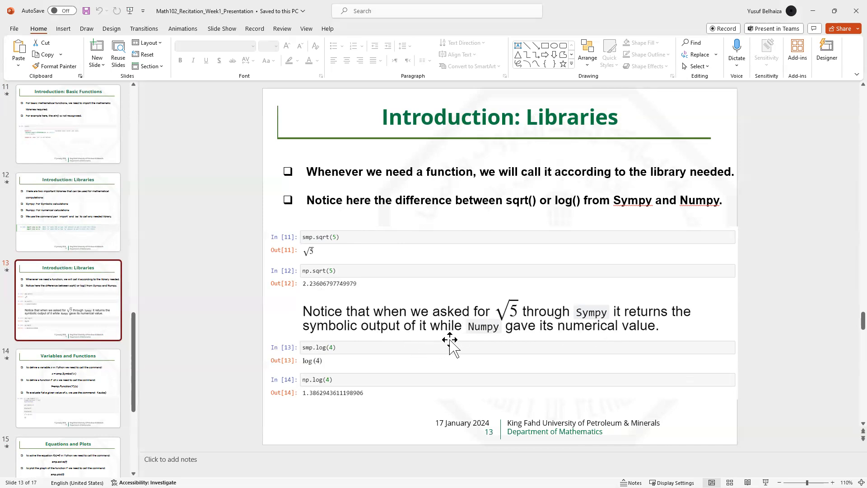
mouse_move(524, 340)
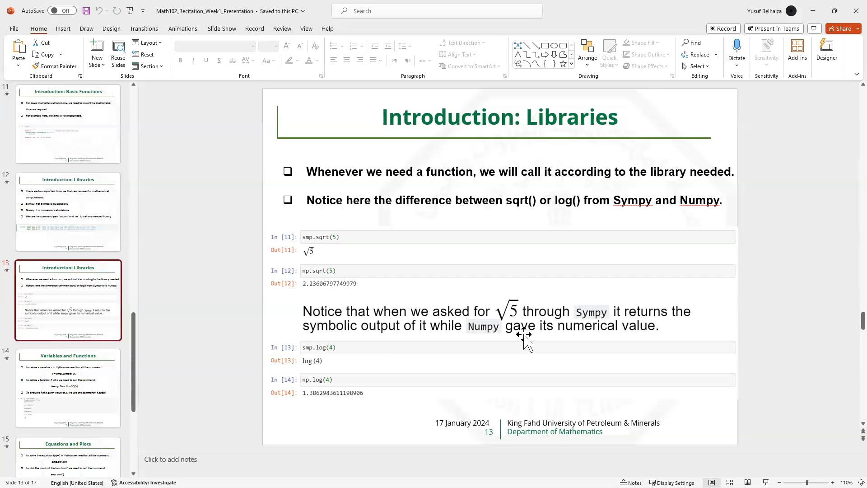
mouse_move(479, 331)
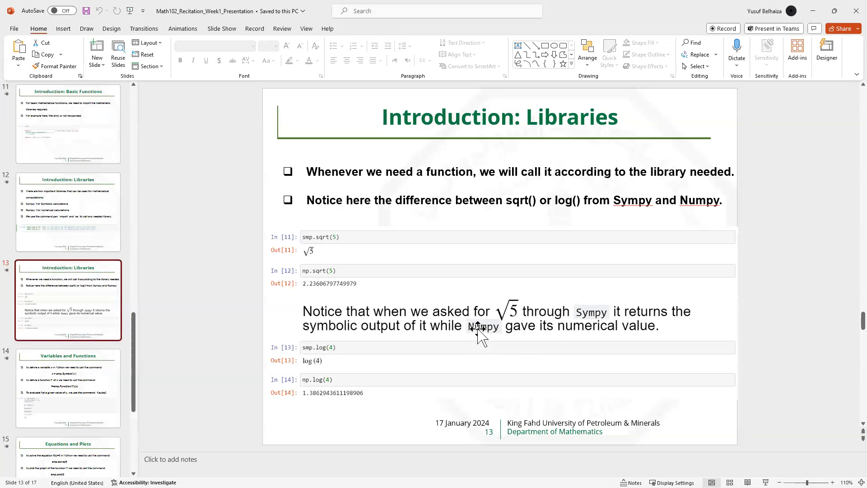
mouse_move(352, 399)
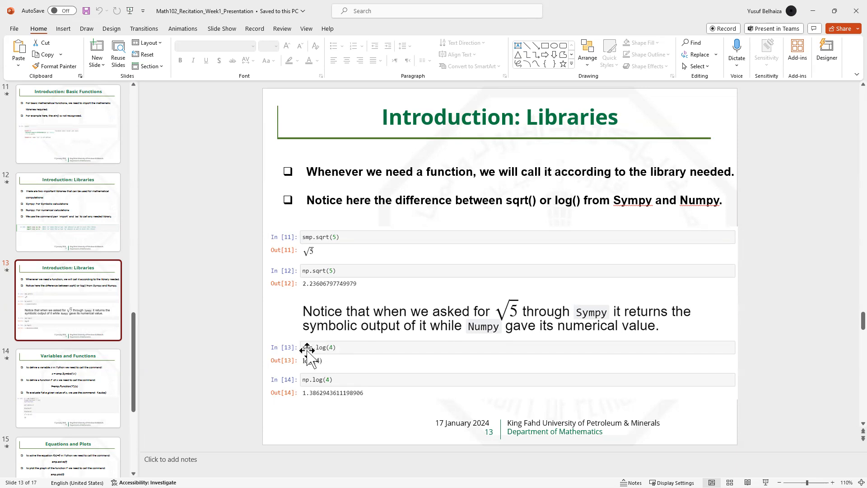
mouse_move(334, 353)
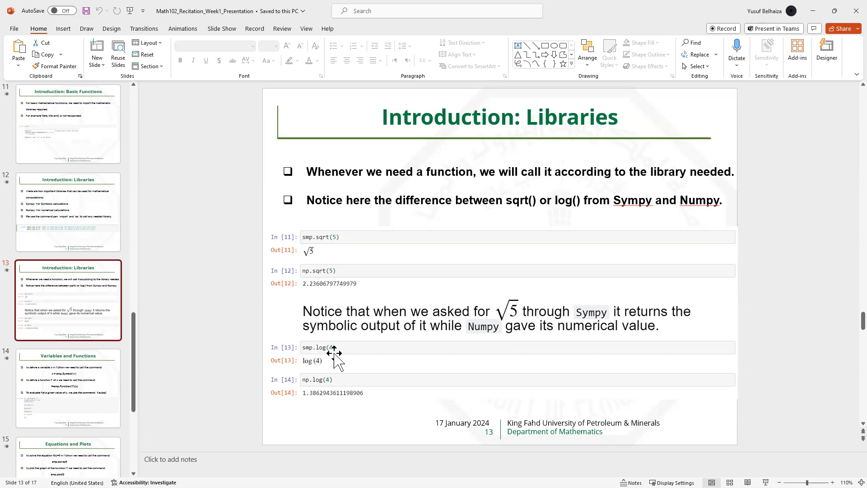
mouse_move(325, 365)
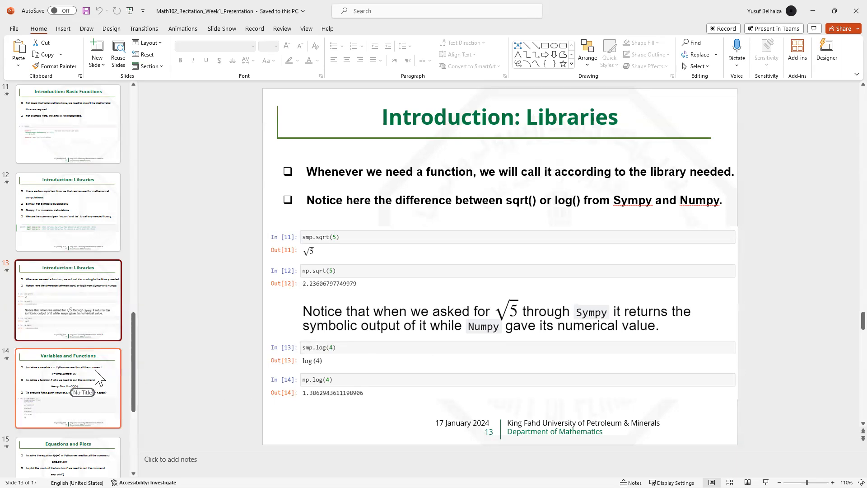
left_click(67, 388)
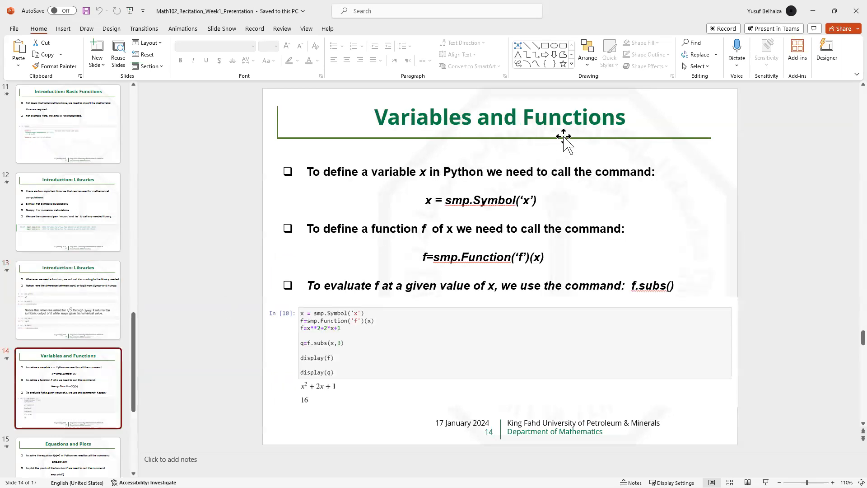
mouse_move(586, 138)
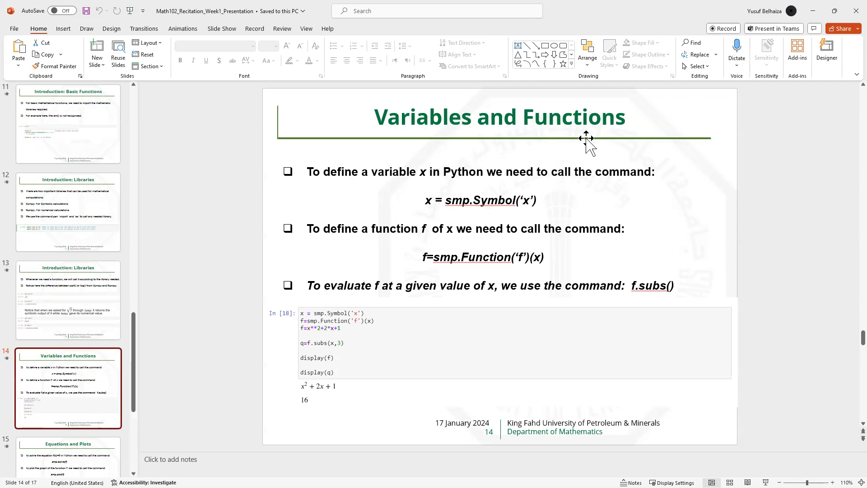
mouse_move(512, 159)
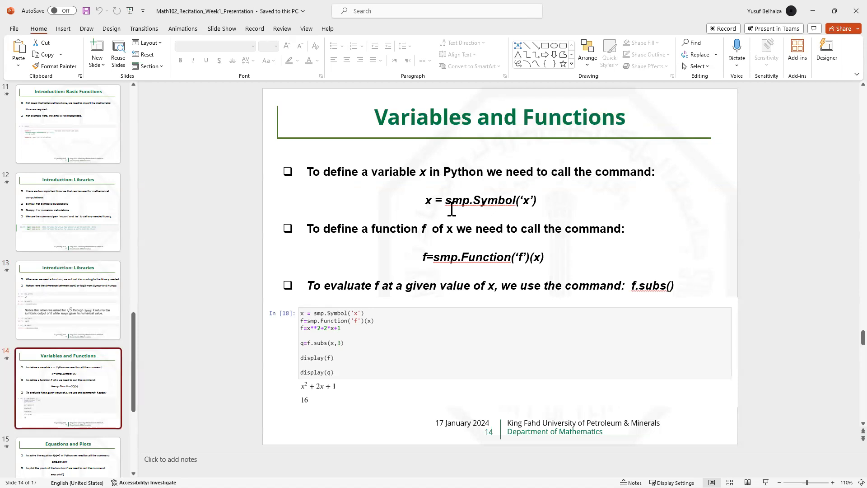
mouse_move(426, 223)
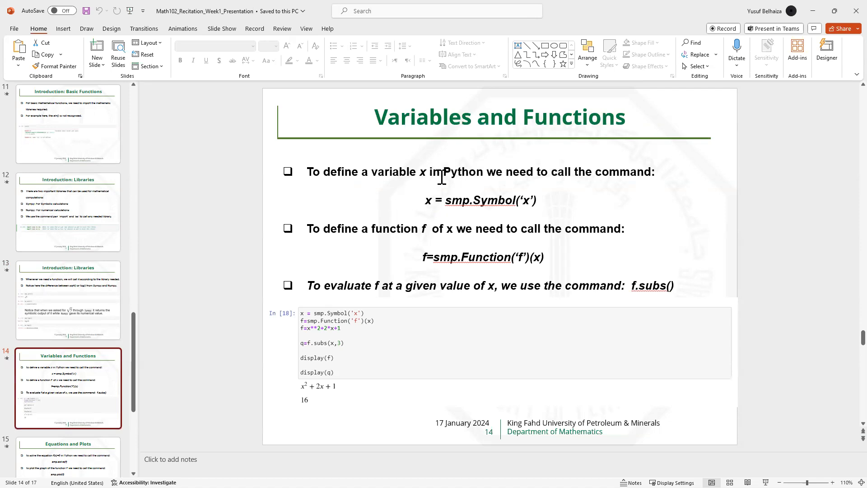
mouse_move(512, 209)
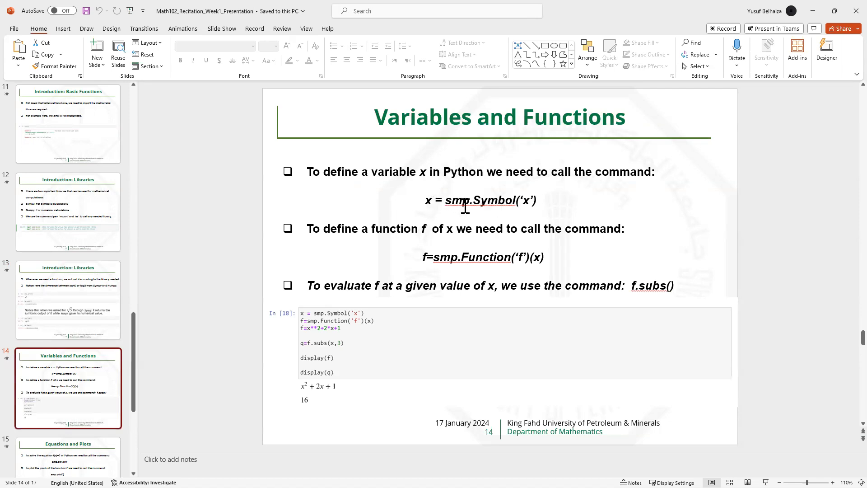
mouse_move(526, 200)
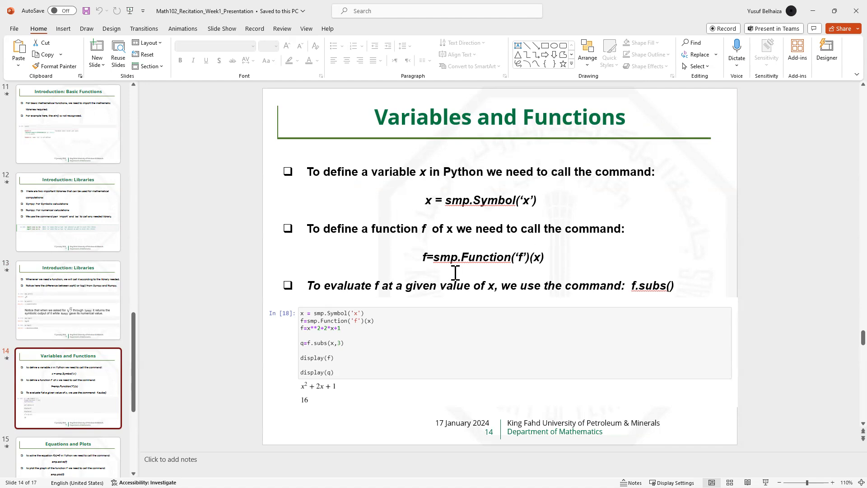
mouse_move(482, 195)
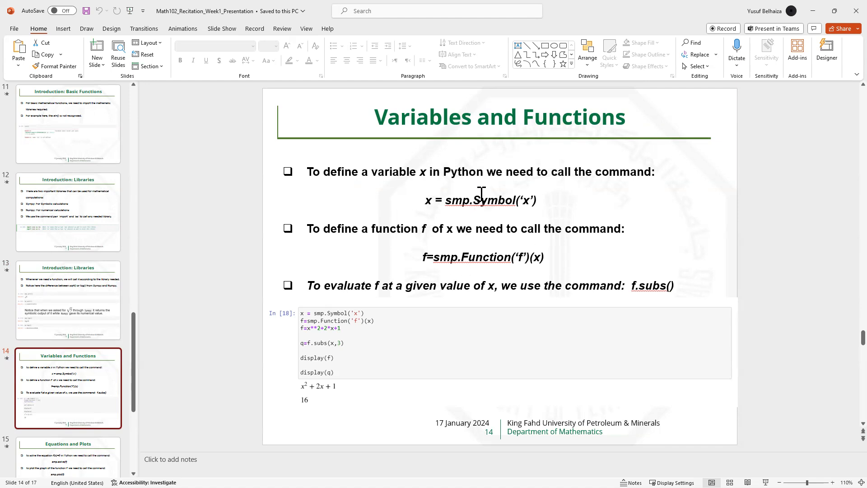
mouse_move(477, 221)
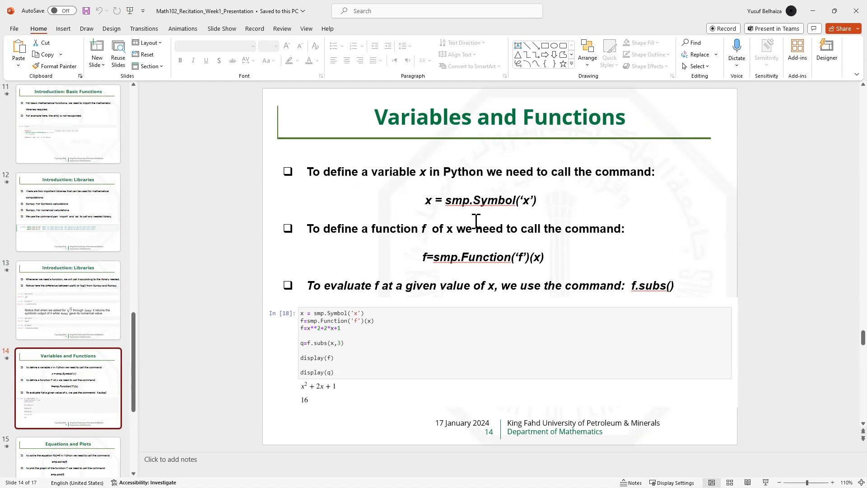
mouse_move(464, 257)
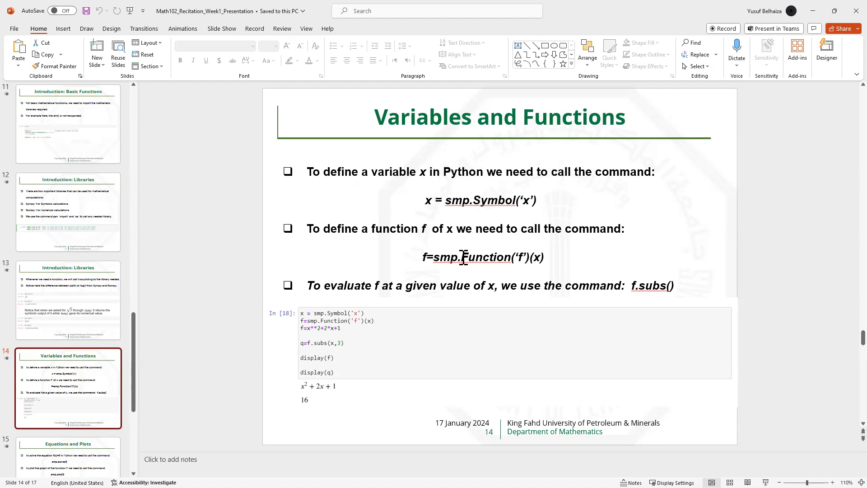
mouse_move(463, 269)
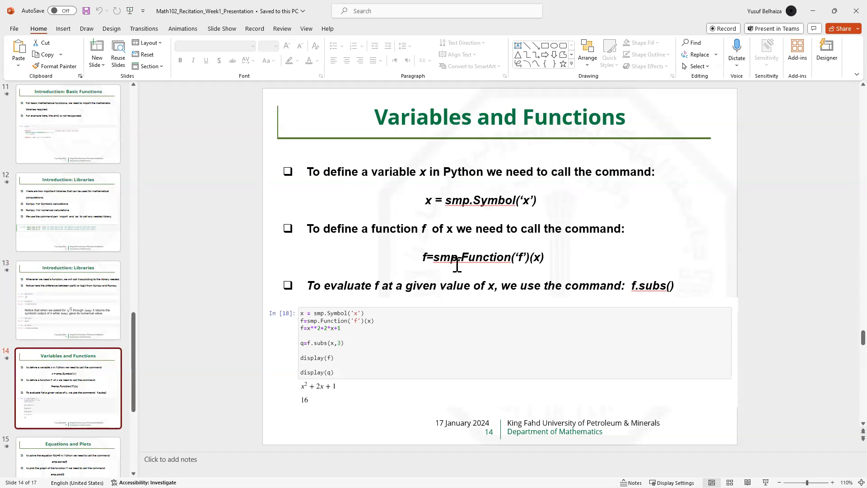
mouse_move(468, 269)
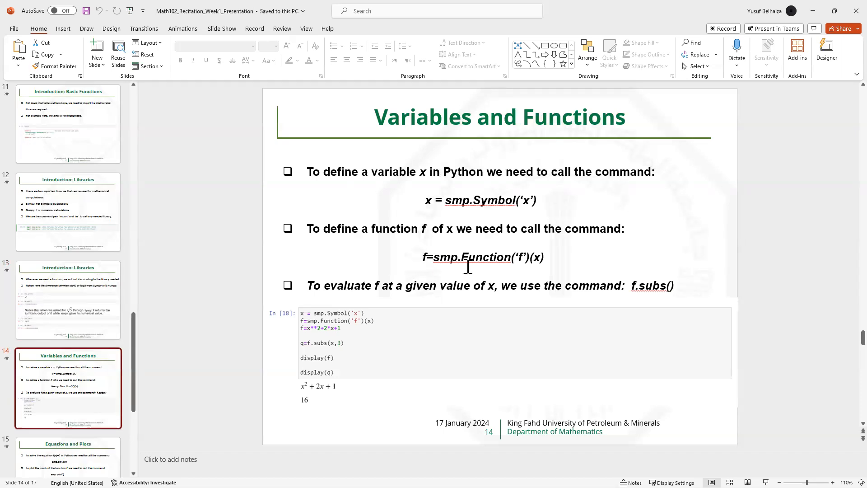
mouse_move(519, 269)
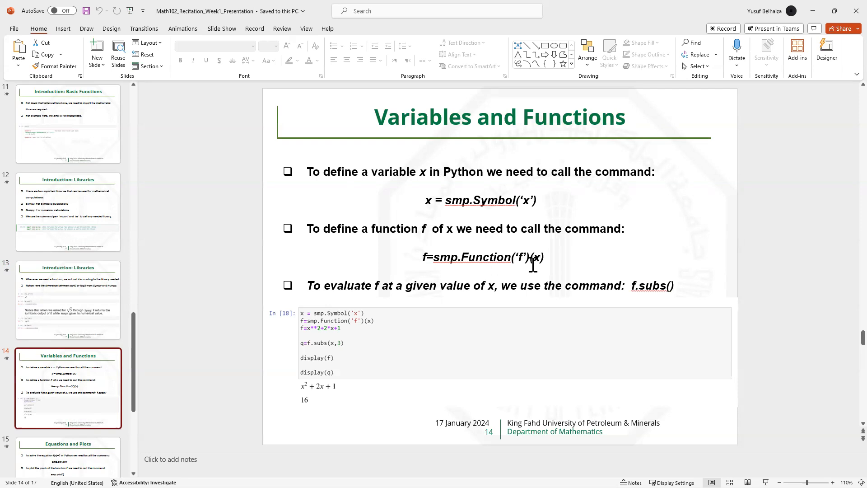
mouse_move(459, 292)
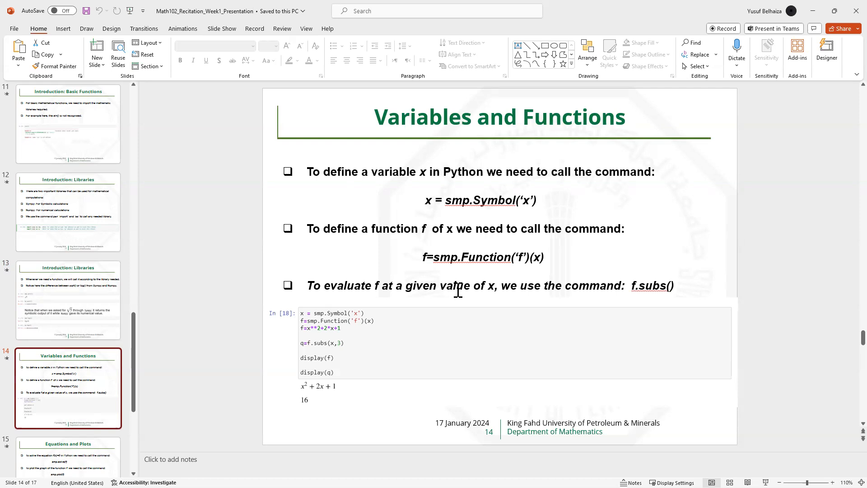
mouse_move(505, 297)
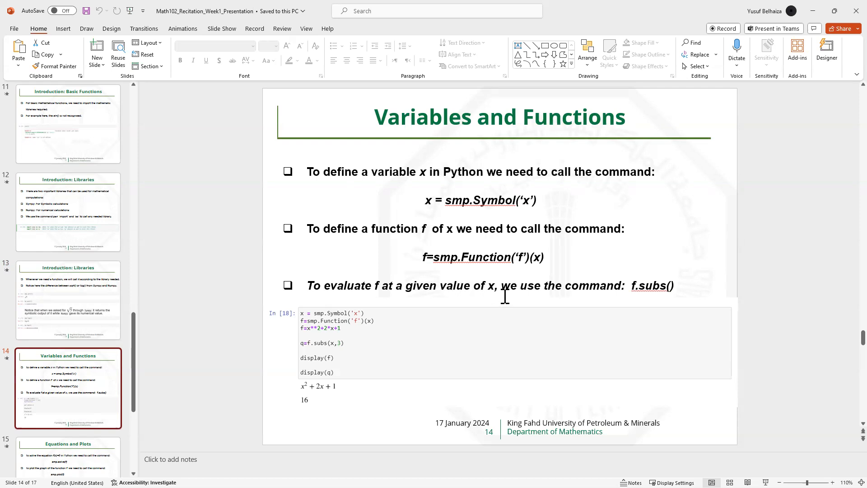
mouse_move(650, 294)
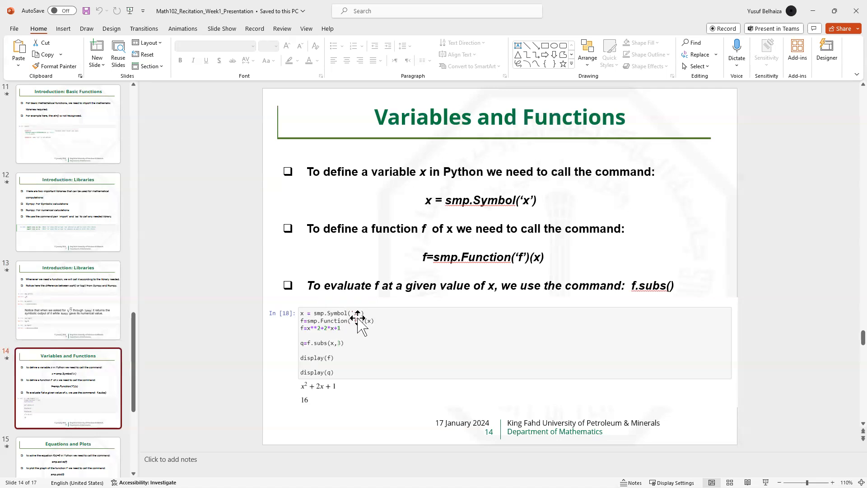
mouse_move(368, 323)
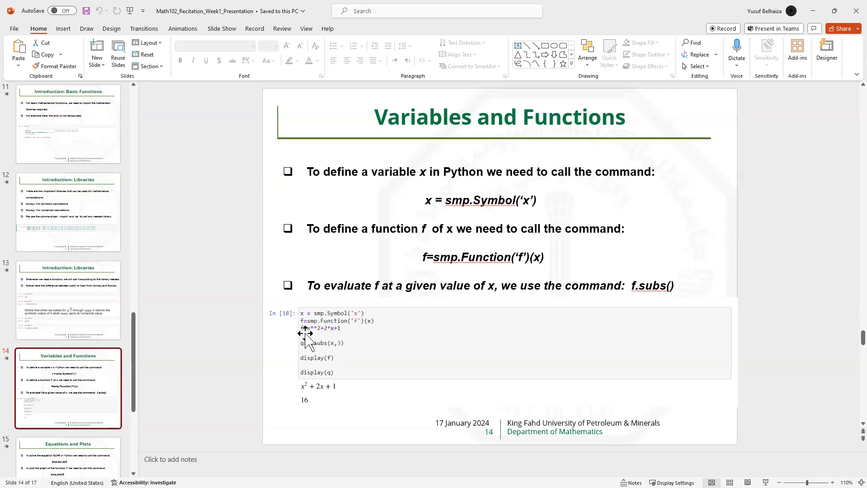
mouse_move(309, 336)
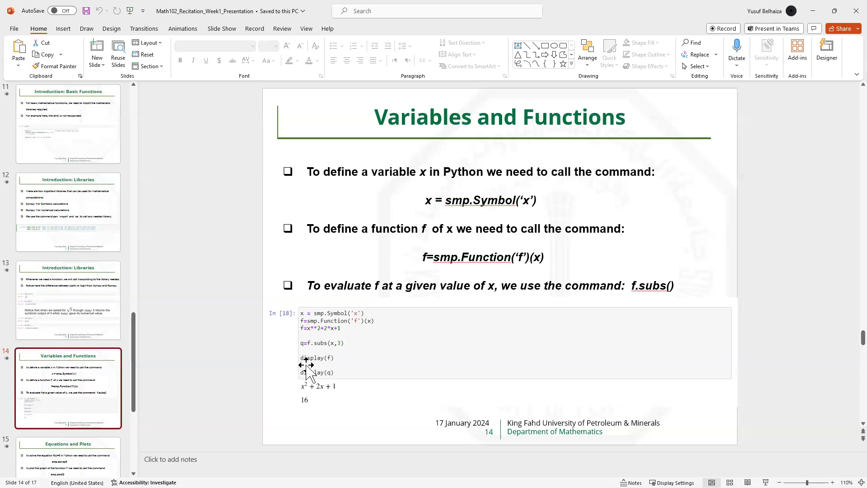
mouse_move(339, 389)
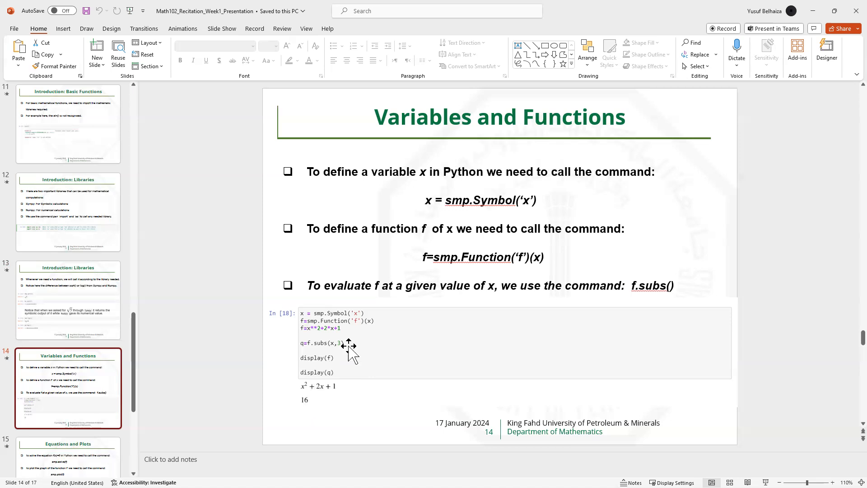
mouse_move(643, 301)
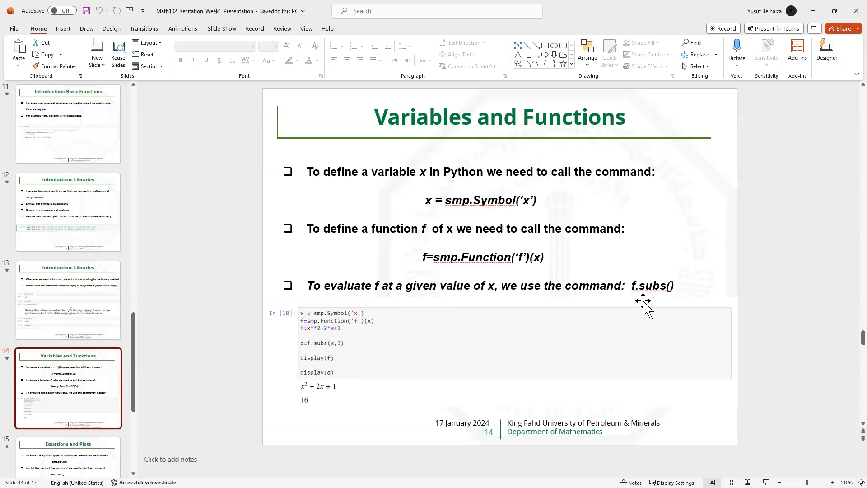
mouse_move(183, 353)
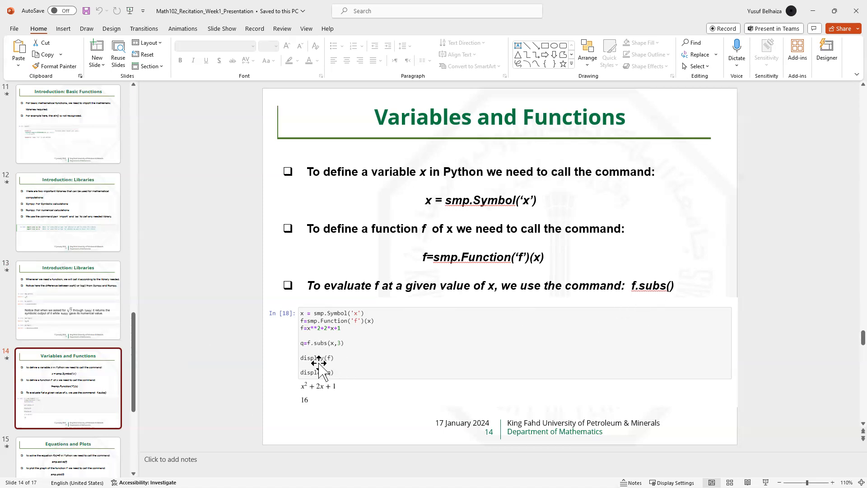
mouse_move(88, 437)
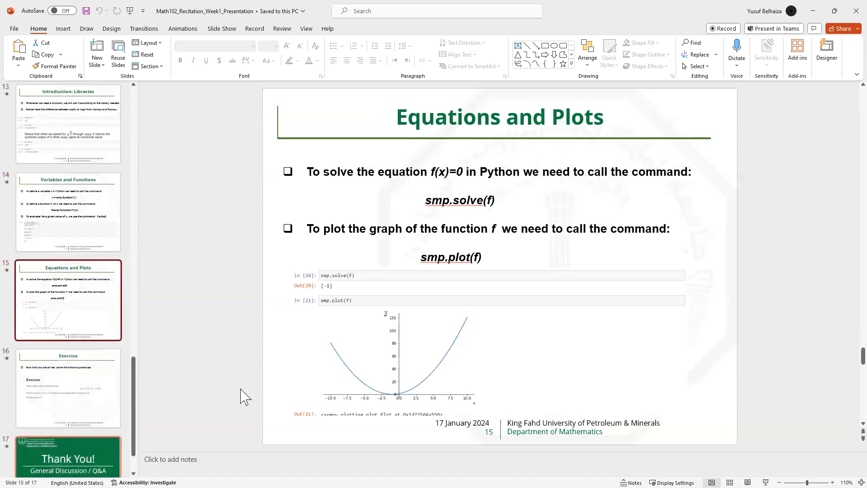
mouse_move(483, 138)
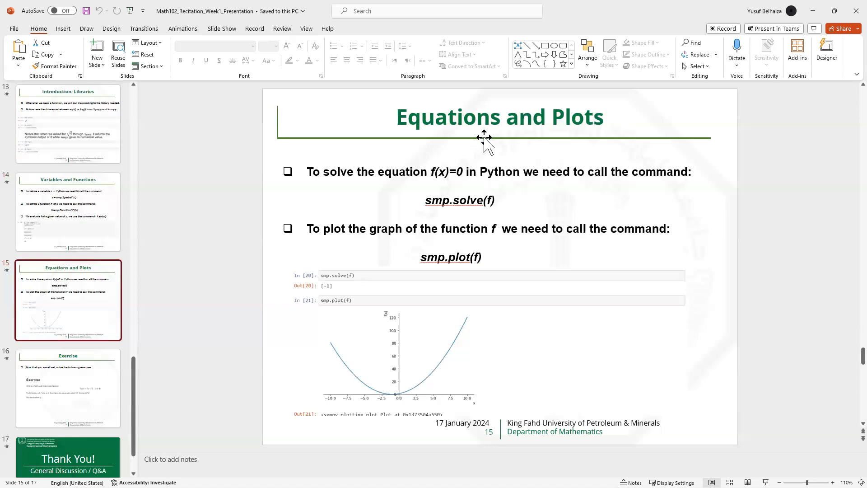
mouse_move(526, 131)
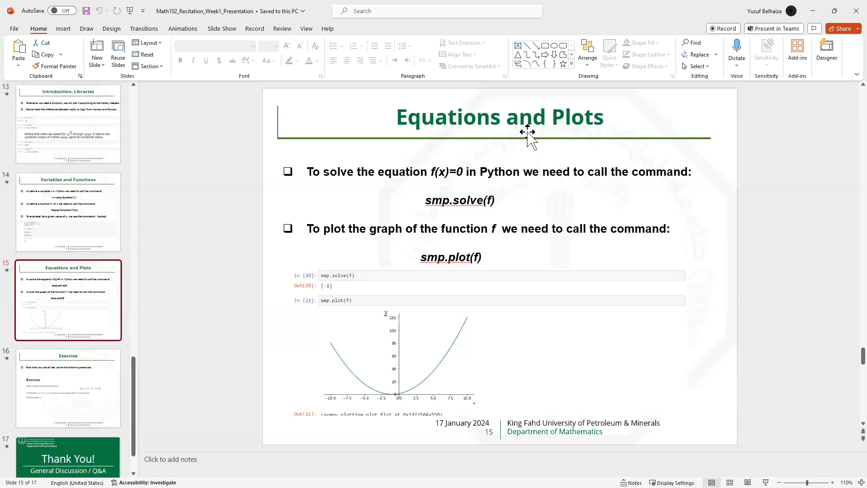
mouse_move(381, 179)
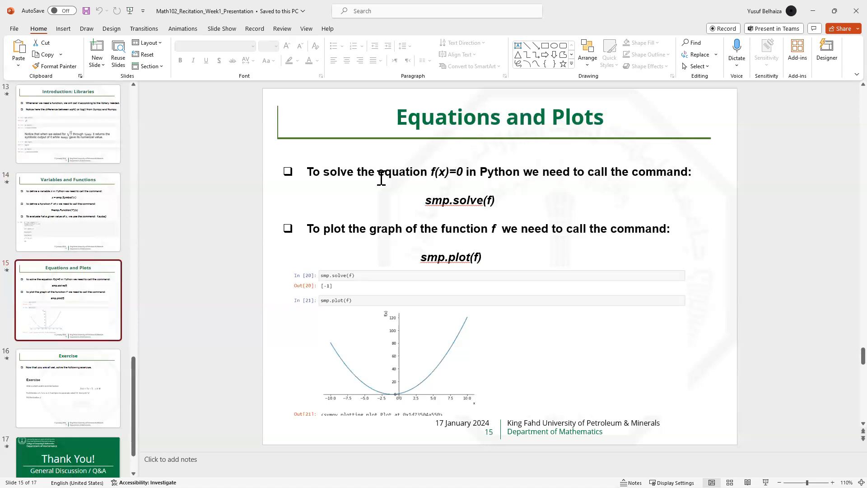
mouse_move(449, 180)
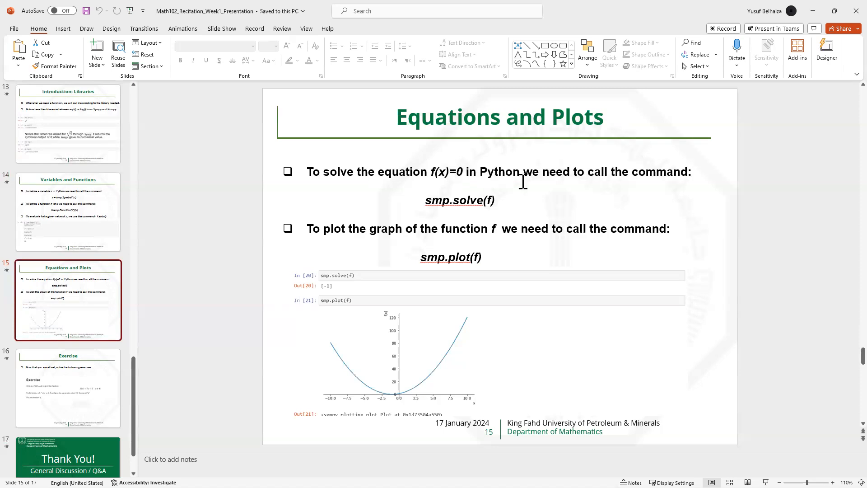
mouse_move(467, 211)
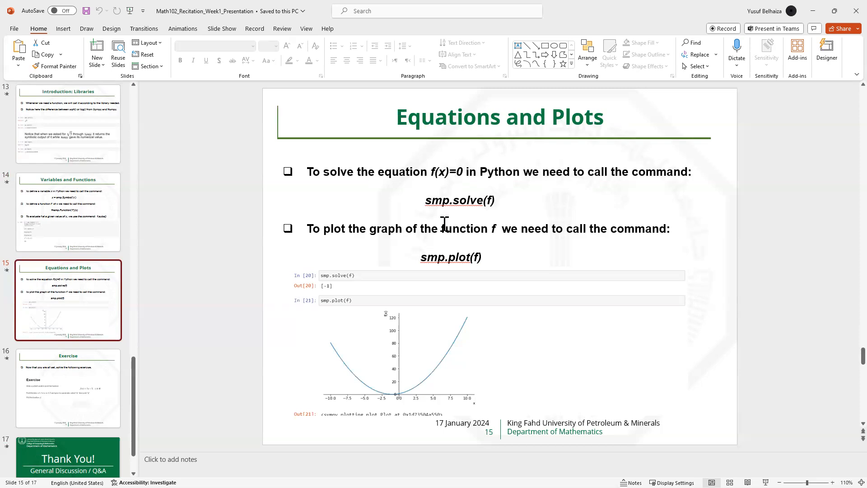
mouse_move(431, 243)
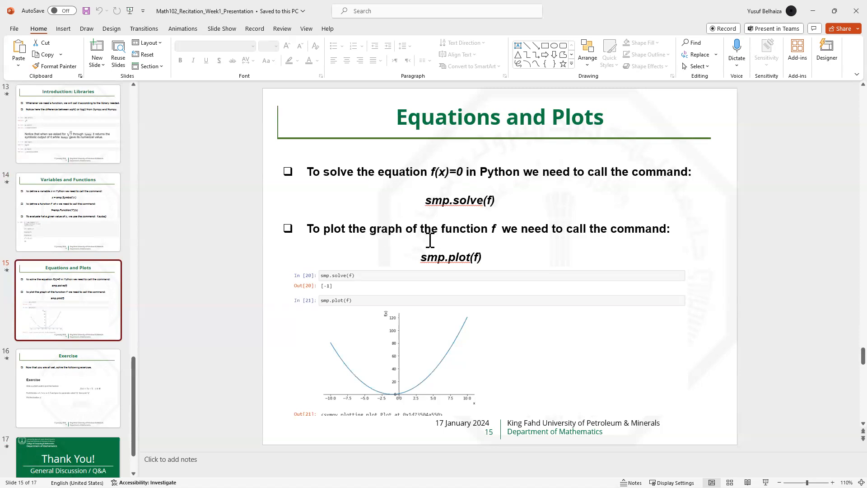
mouse_move(475, 266)
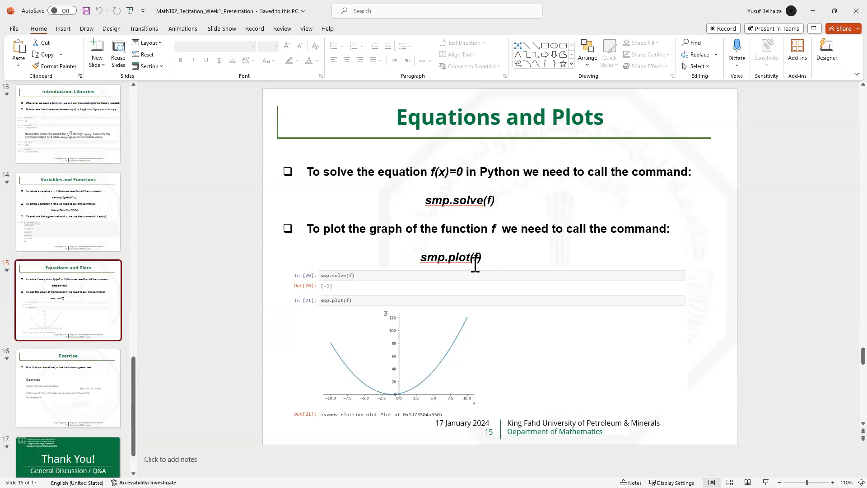
mouse_move(467, 267)
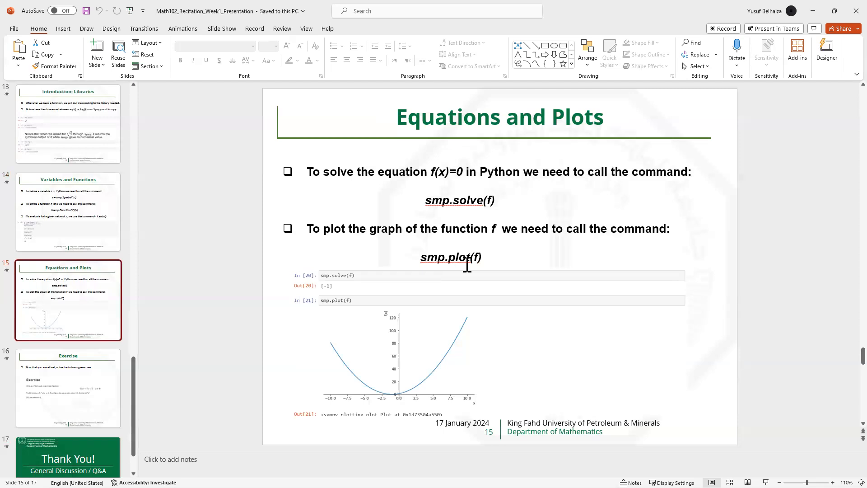
mouse_move(405, 278)
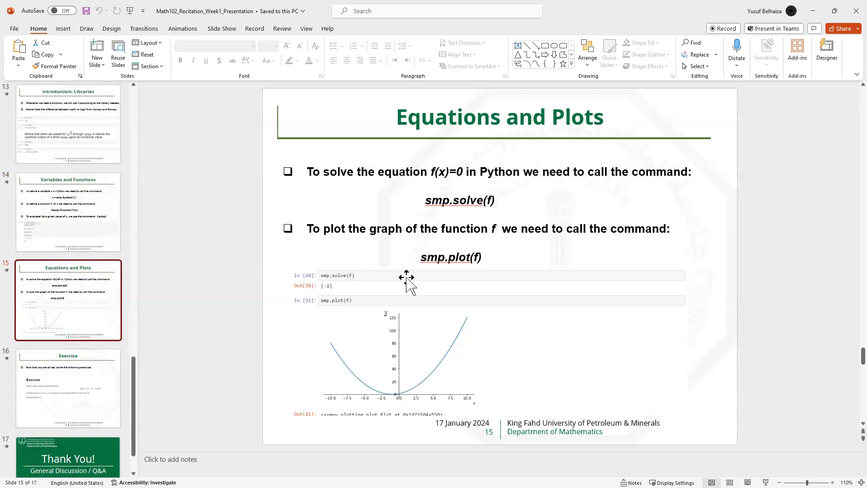
mouse_move(375, 377)
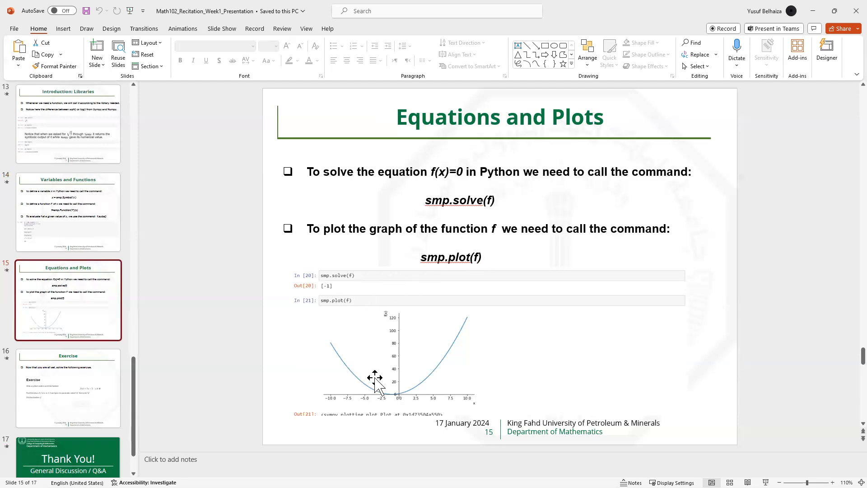
mouse_move(427, 369)
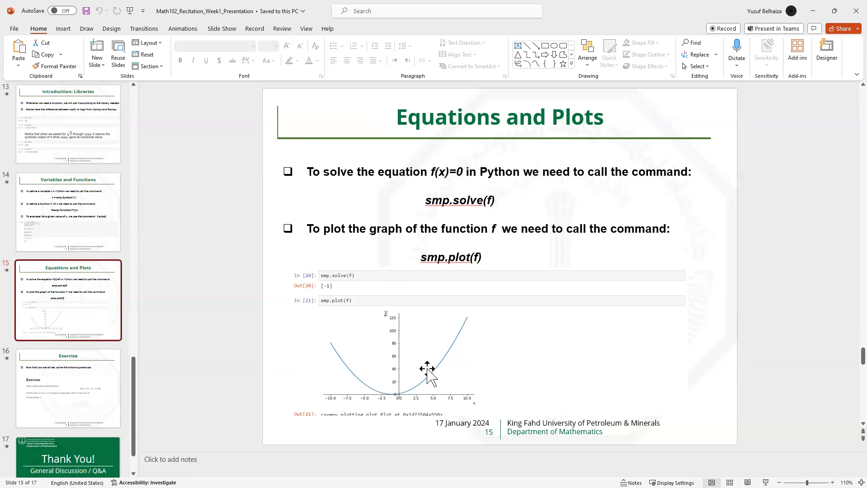
mouse_move(478, 316)
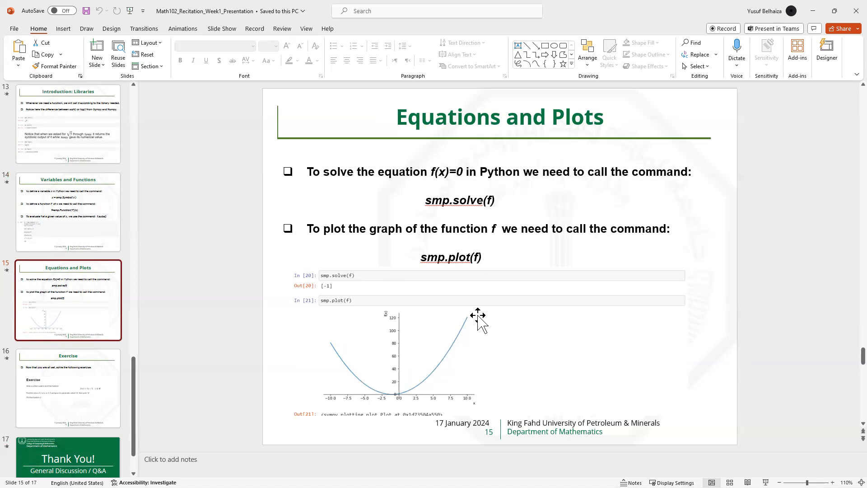
mouse_move(475, 316)
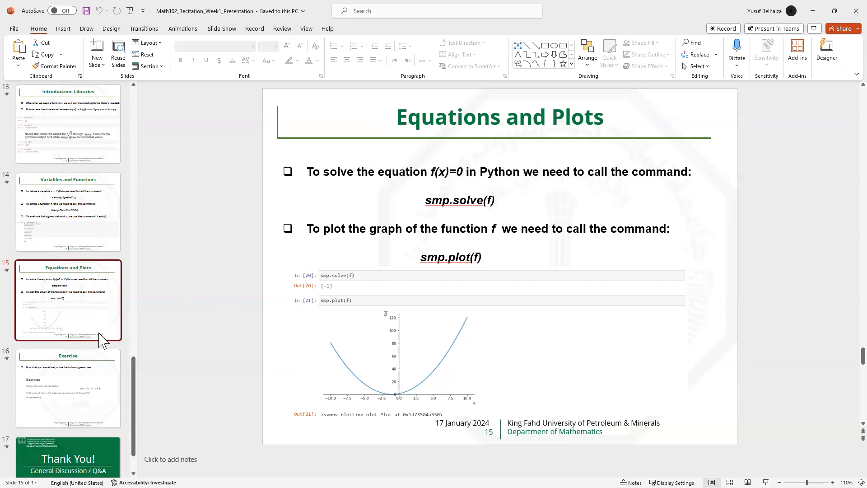
Step: Show slide 16, the exercise to code f(x)=3x−5, evaluate q at x=1.3, and plot
left_click(68, 388)
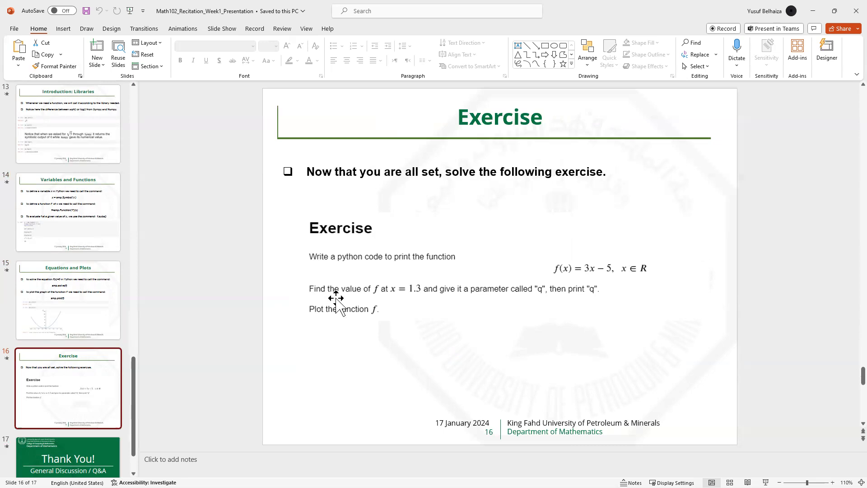
mouse_move(386, 283)
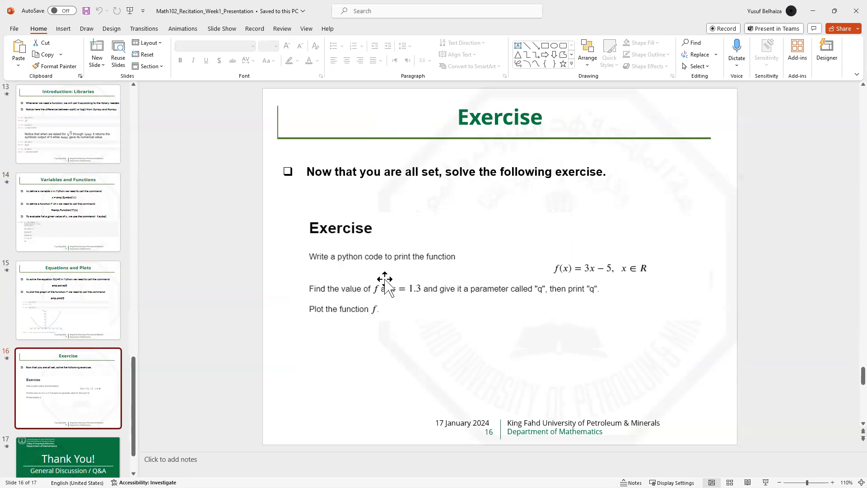
mouse_move(415, 263)
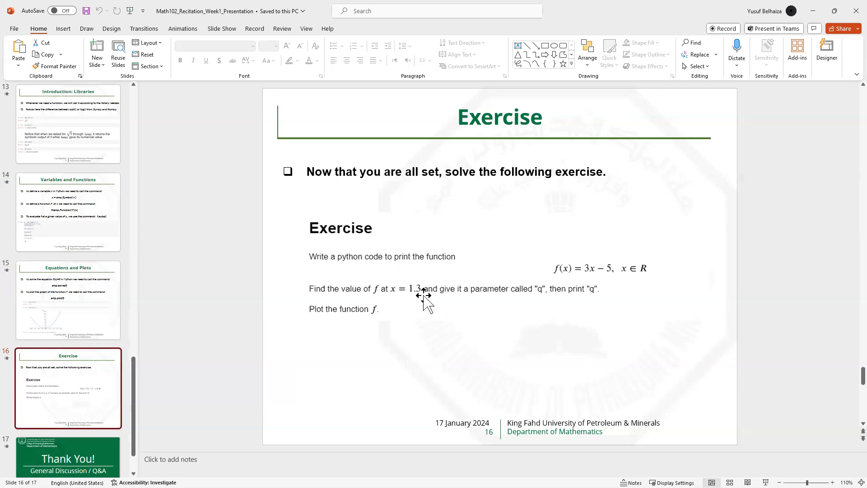
mouse_move(537, 291)
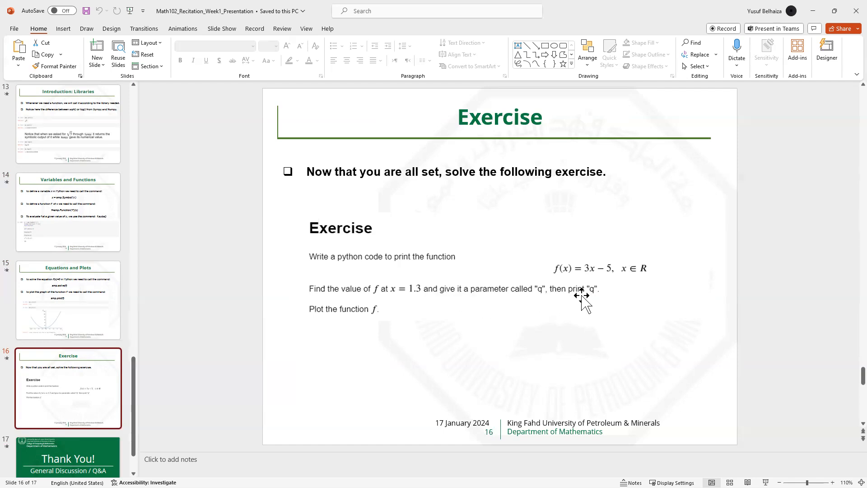
mouse_move(314, 312)
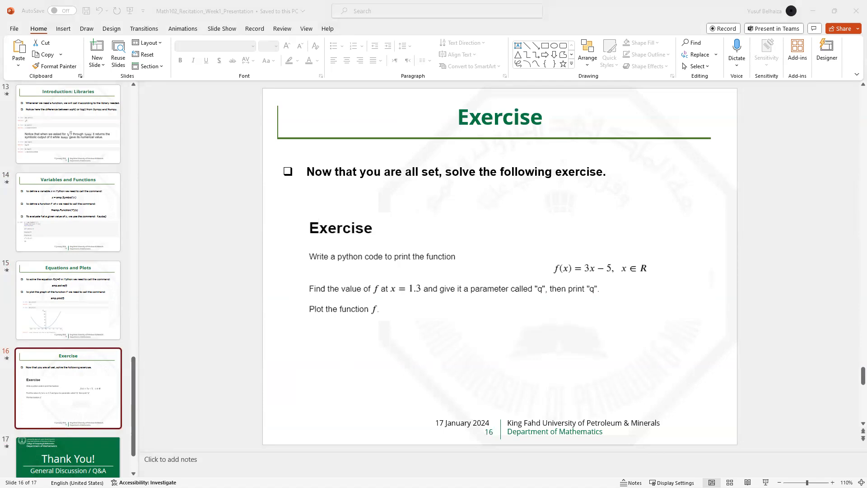
mouse_move(544, 290)
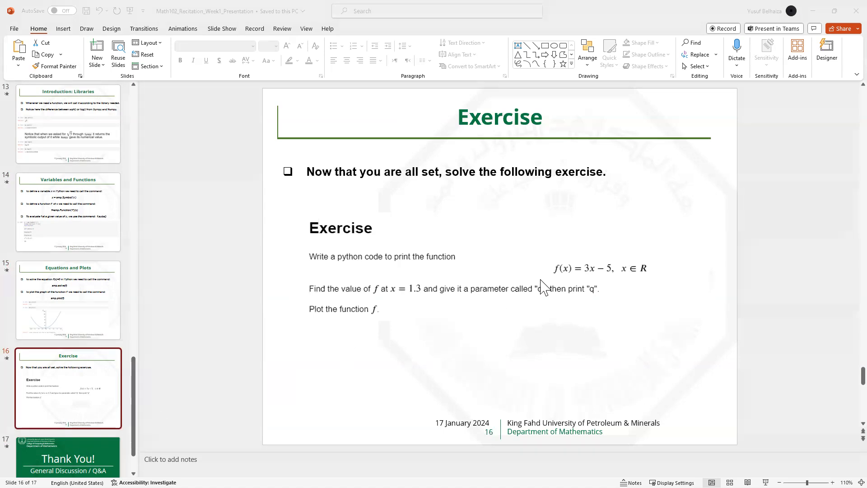